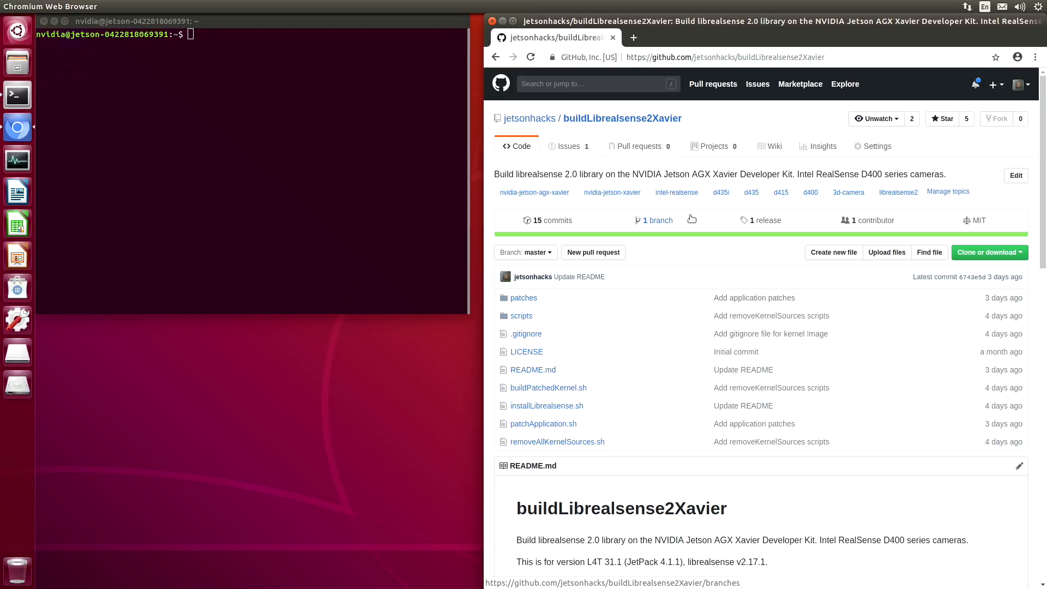
Run sudo nvpmodel -m 0 for max performance, then uname -r reports 4.9.108-tegra
type("sudo nvpmodel -m 0")
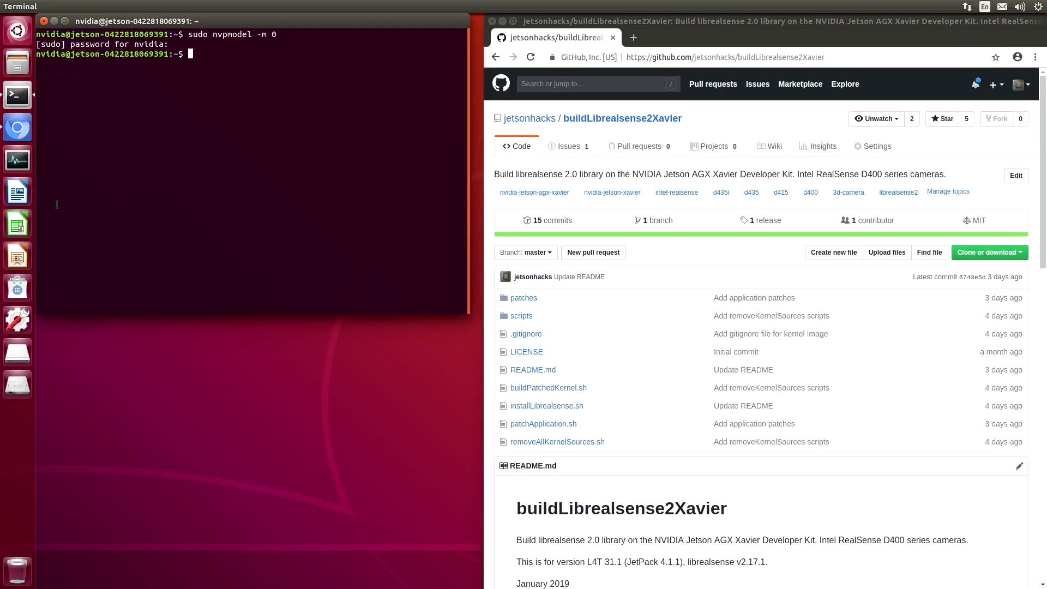
type("uname -r")
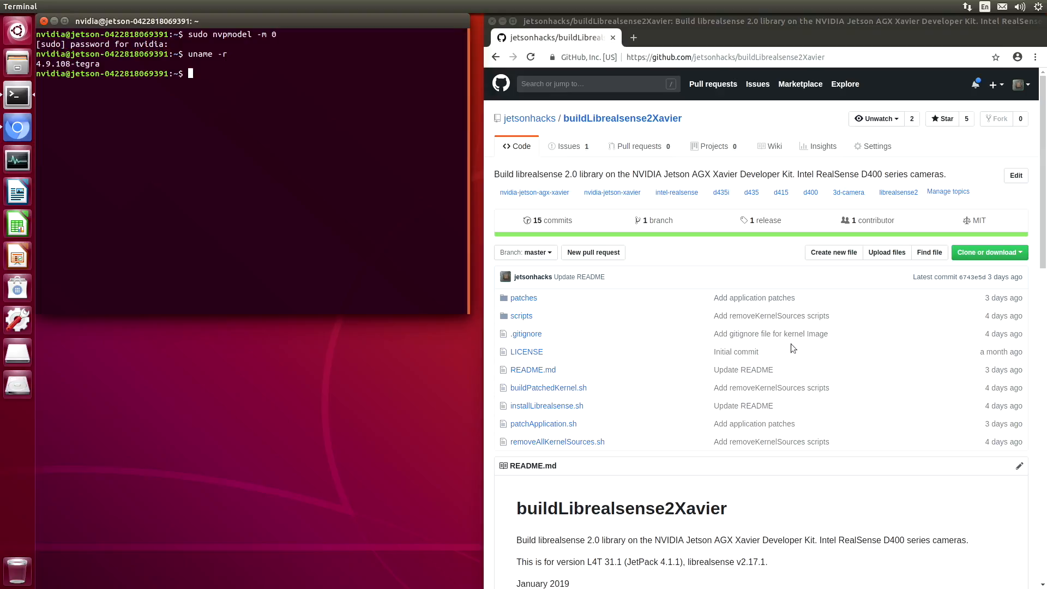
Git clone the buildLibrealsense2Xavier repository from its GitHub URL and cd into it
left_click(989, 252)
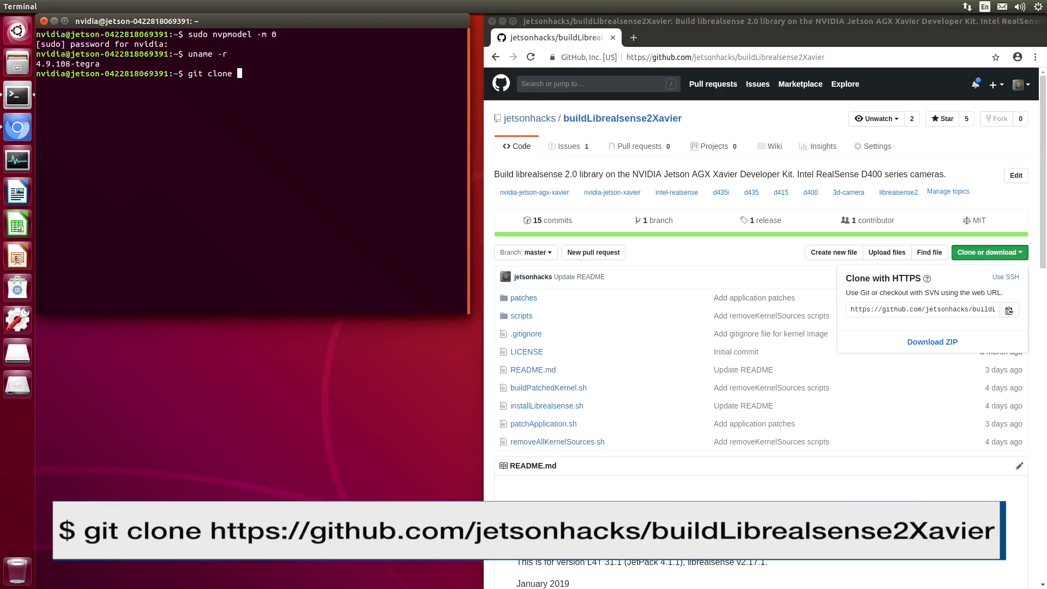
right_click(240, 73)
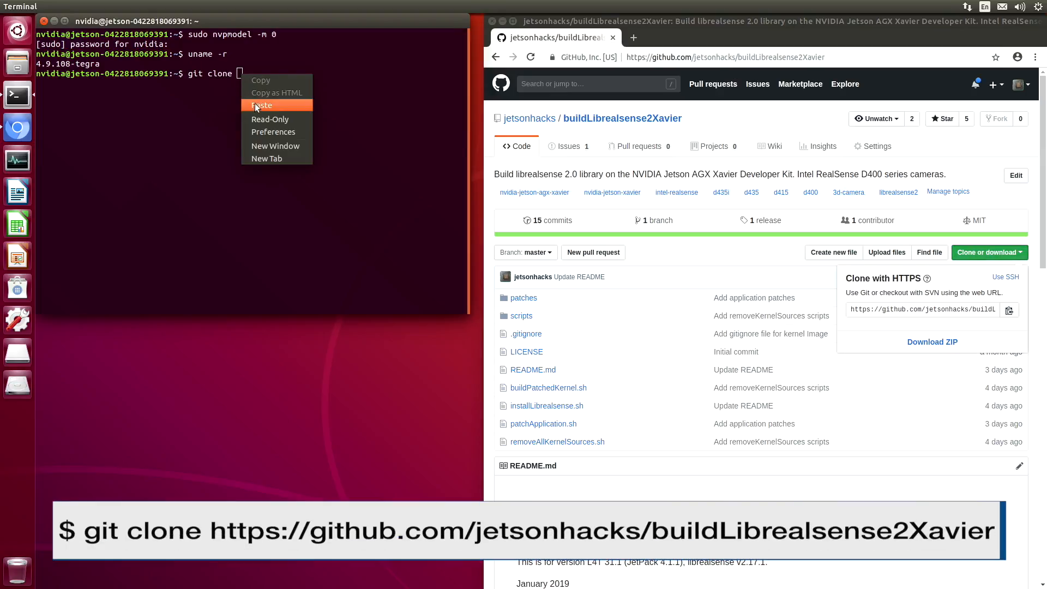
left_click(262, 105)
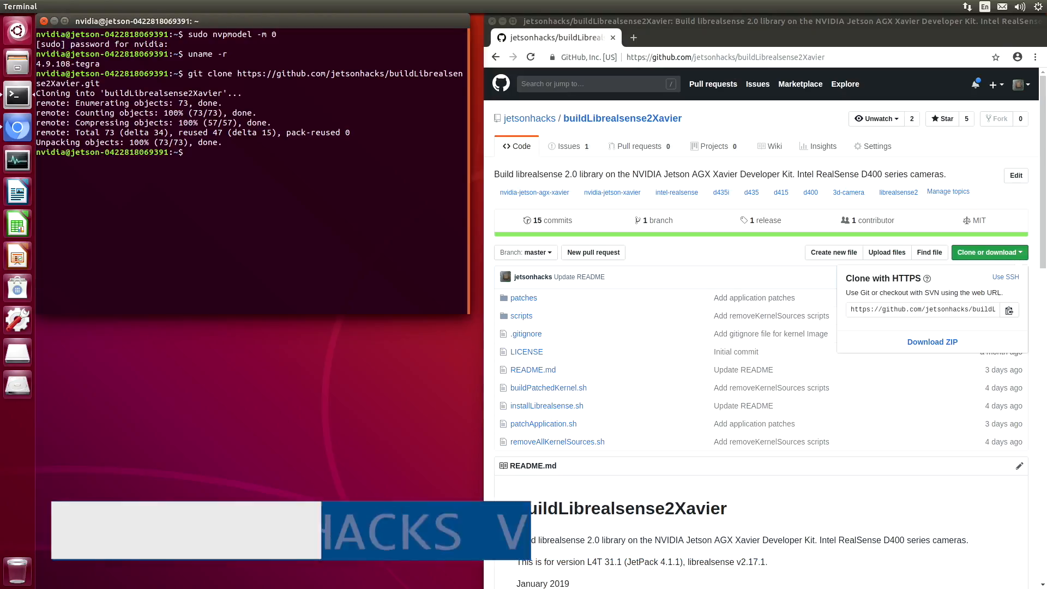
type("cd buildLibrealsense2Xavier")
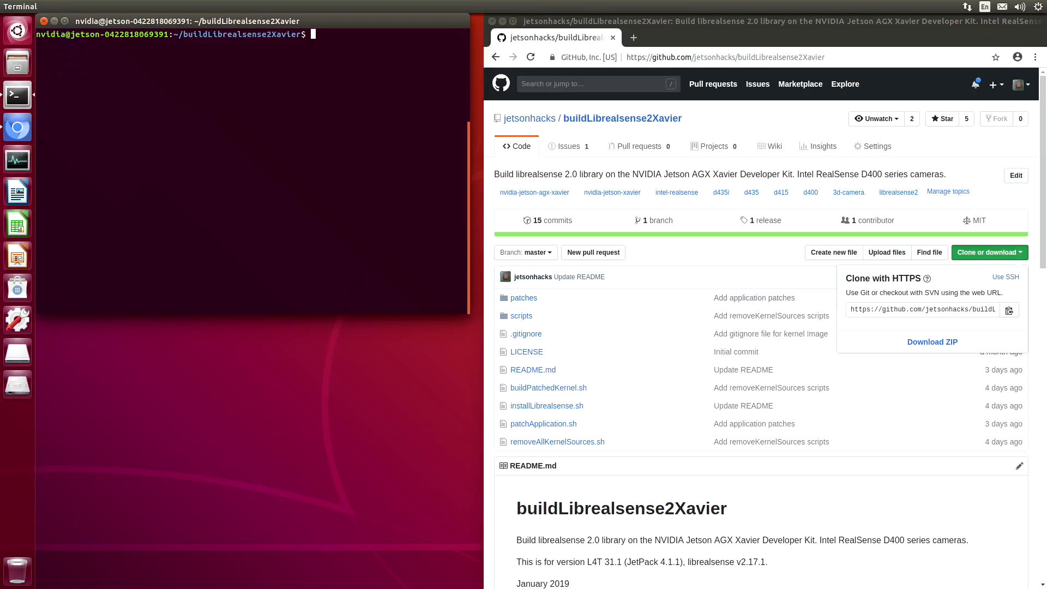
Close the clone dropdown and browse the repository's patches folder on GitHub
left_click(989, 252)
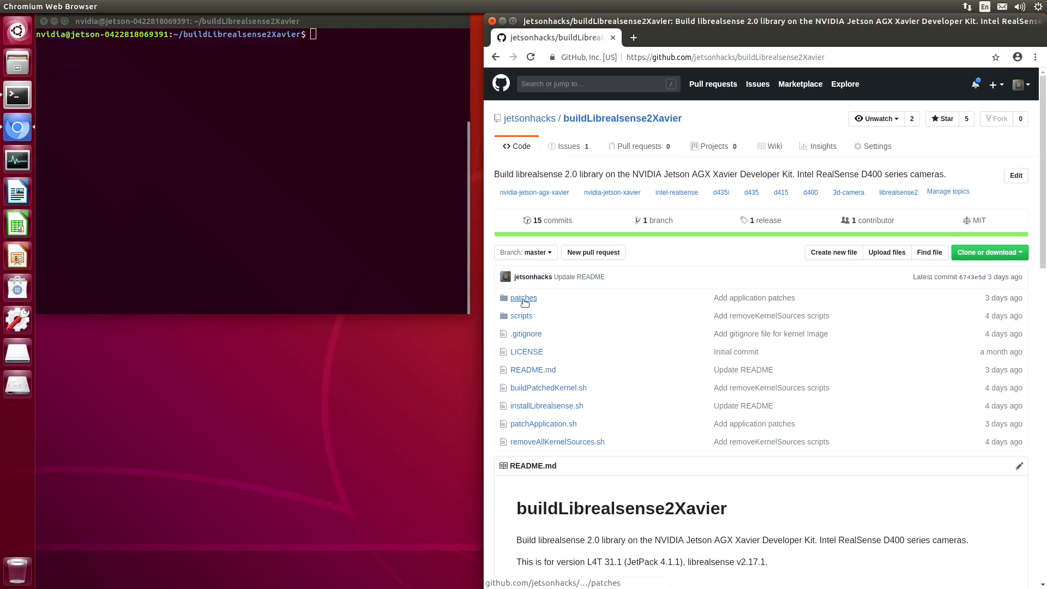
mouse_move(523, 297)
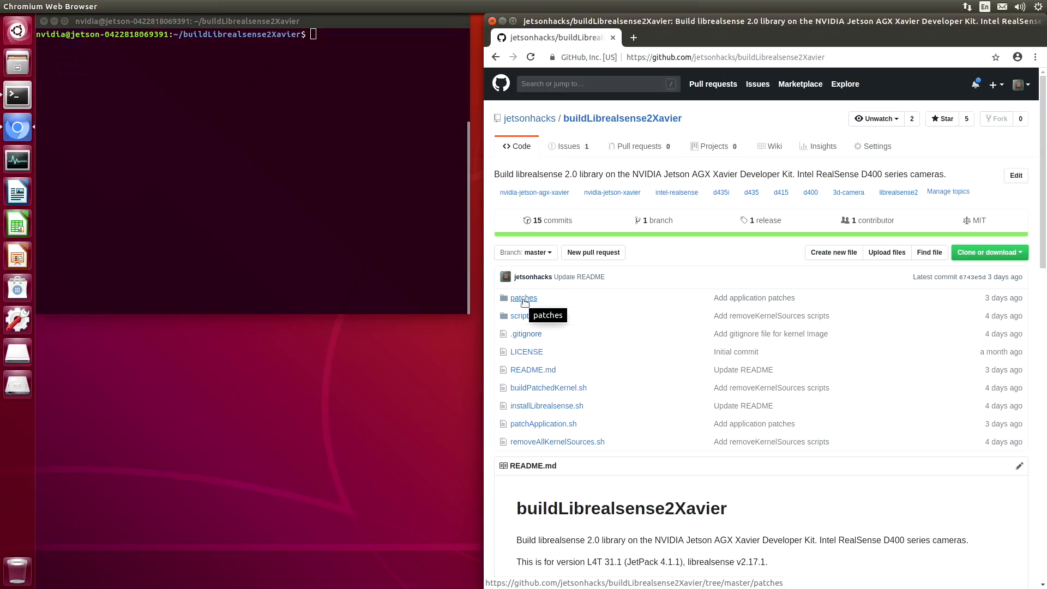
left_click(523, 297)
type("./")
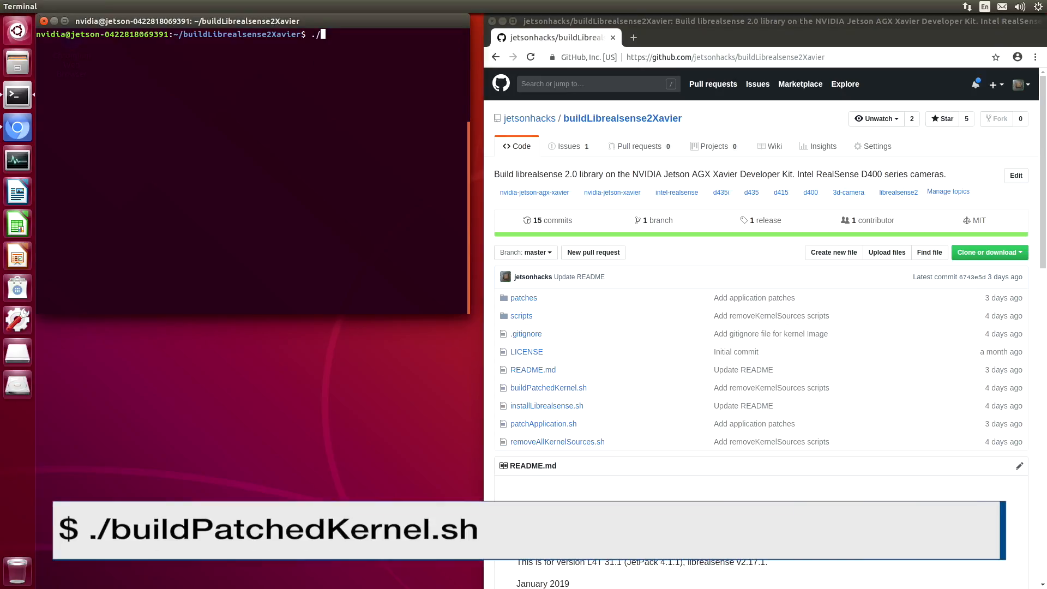
Run ./buildPatchedKernel.sh, answer y to clone librealsense, then ls image shows the new kernel Image
type("buildPatchedKernel.sh")
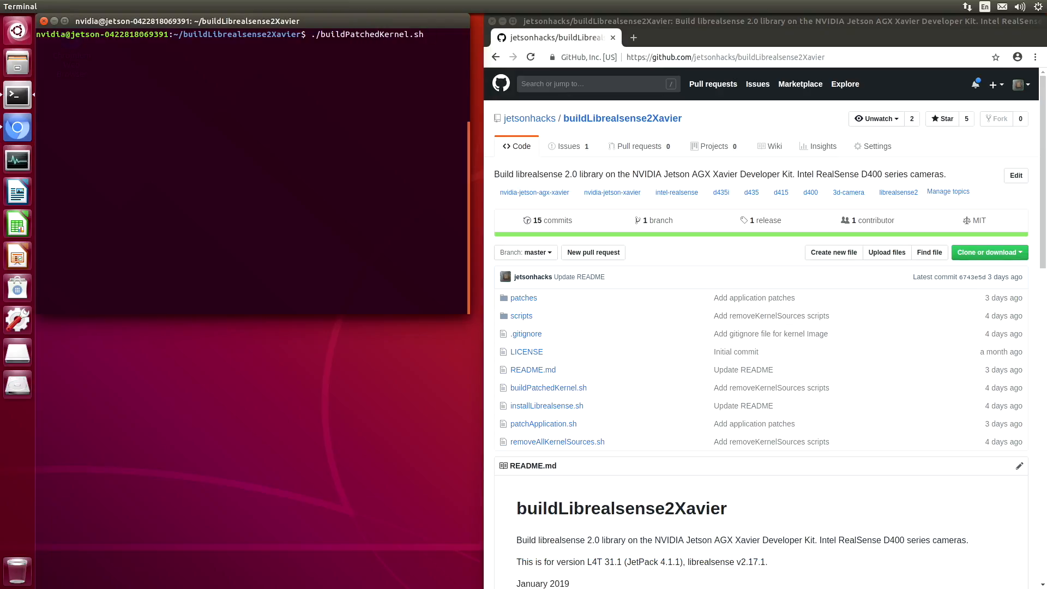
key("Return")
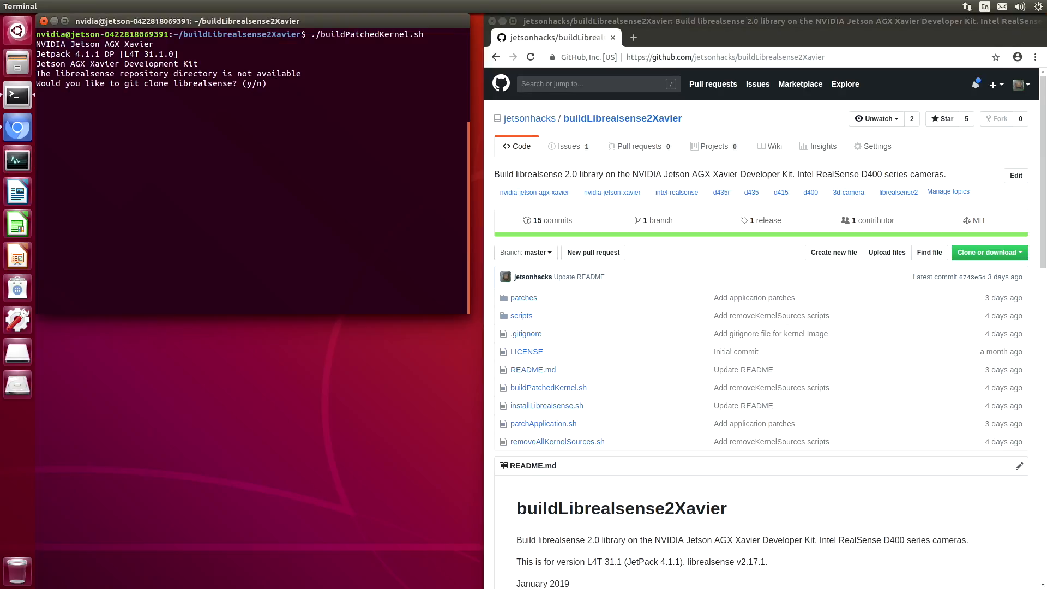
type("y")
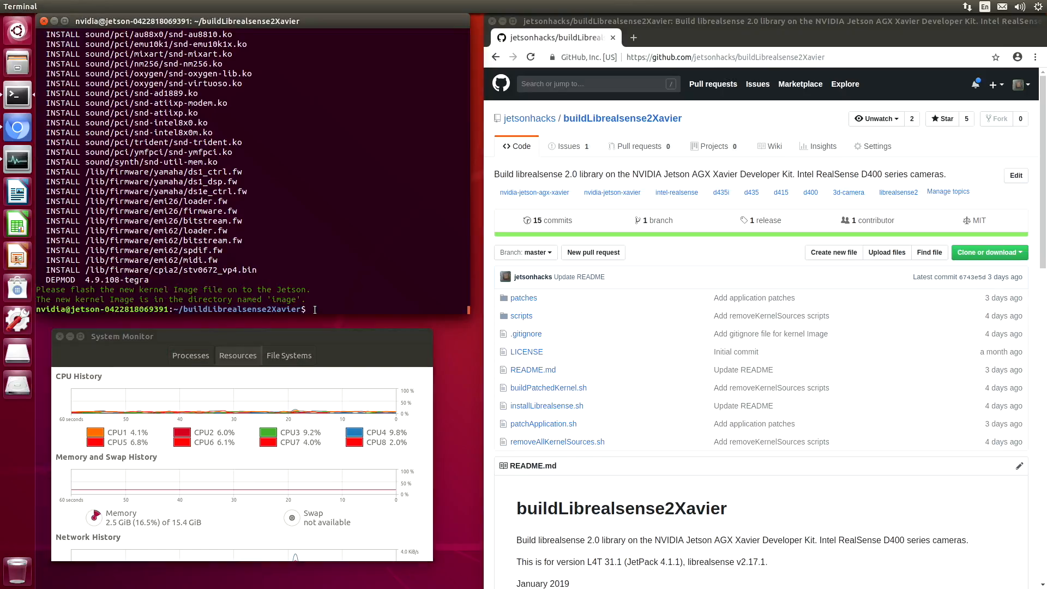
type("ls image")
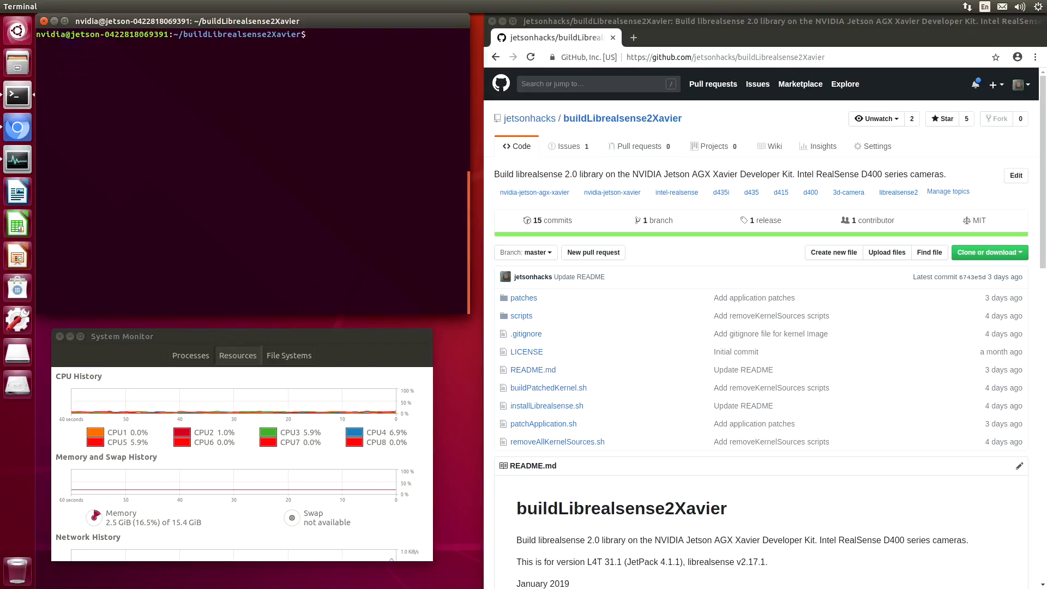
Run ./installLibrealsense.sh and supply the sudo password to install librealsense
type("./installLibrealsense.sh")
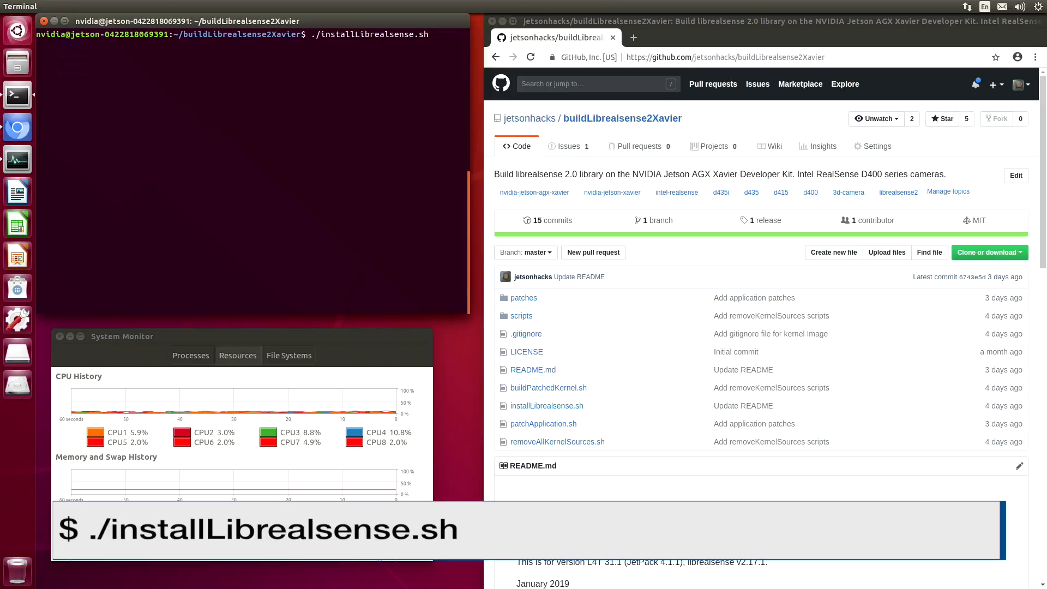
key("Return")
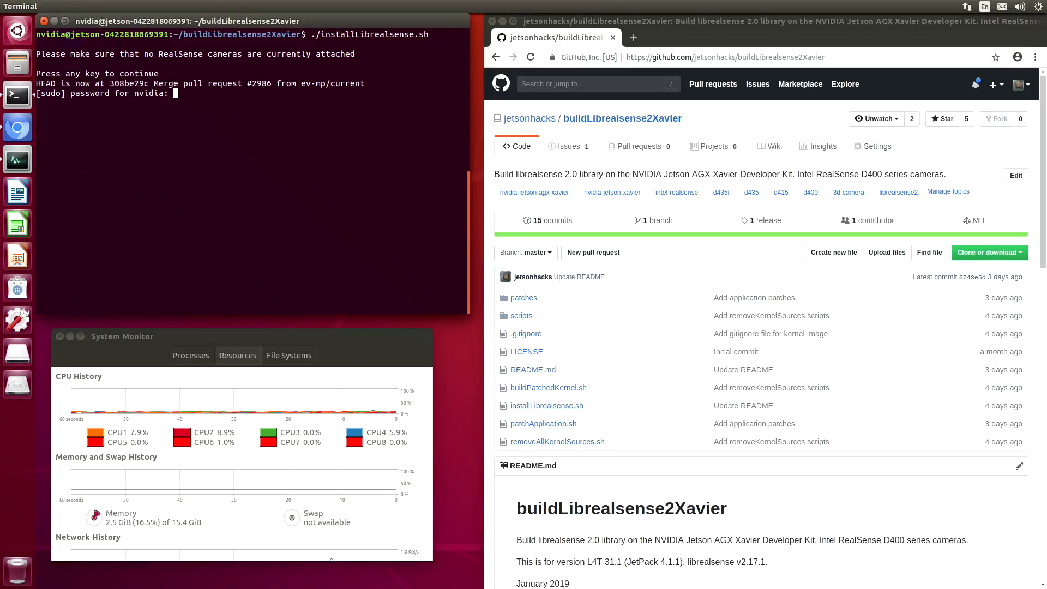
key("Return")
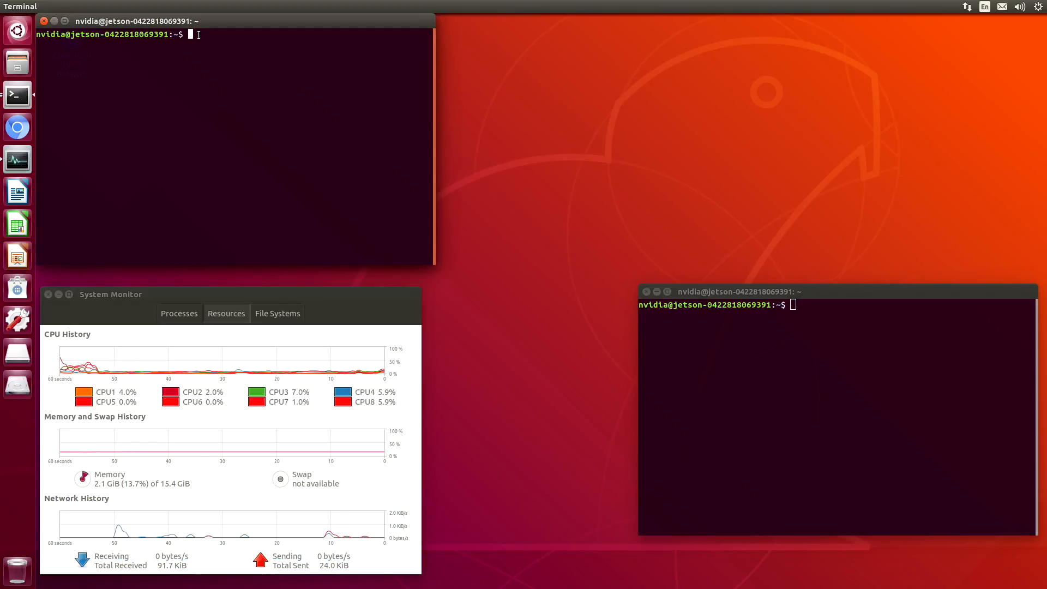
Move to /usr/local/bin, list the RealSense tools, and start ./realsense-viewer
type("cd")
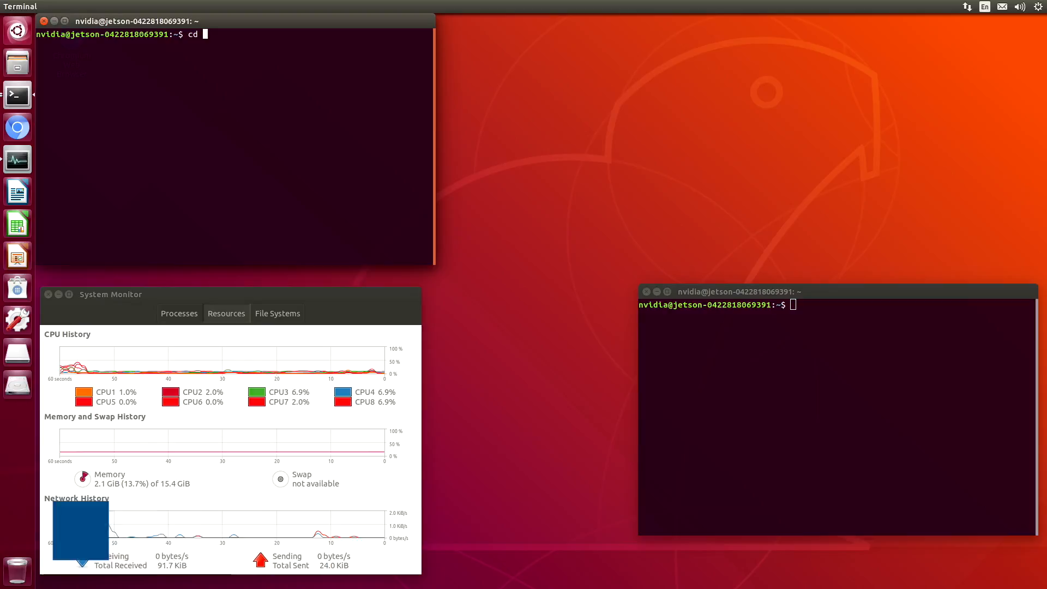
type("/usr/local")
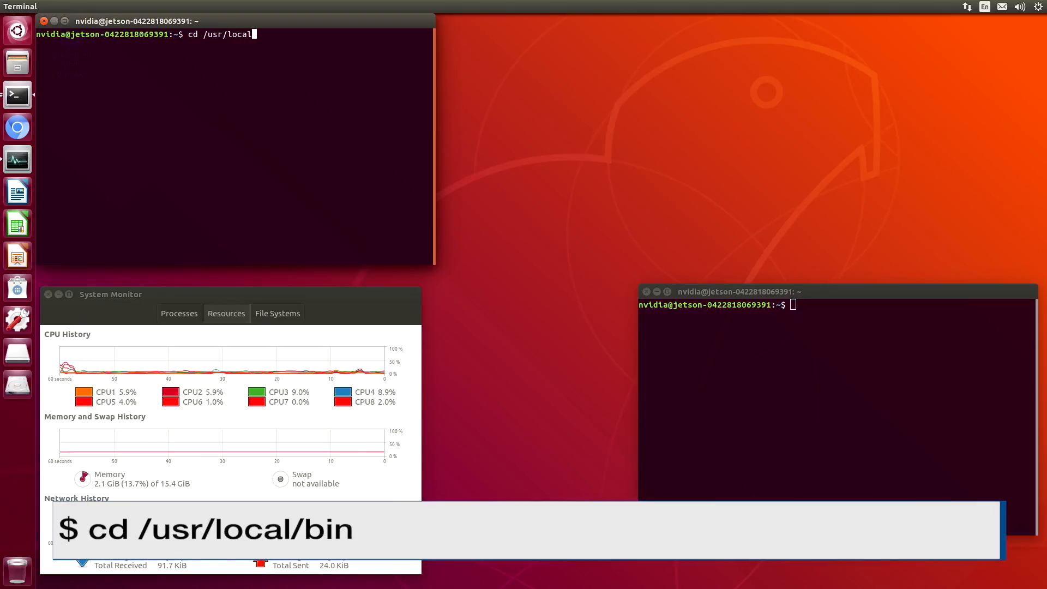
key("Return")
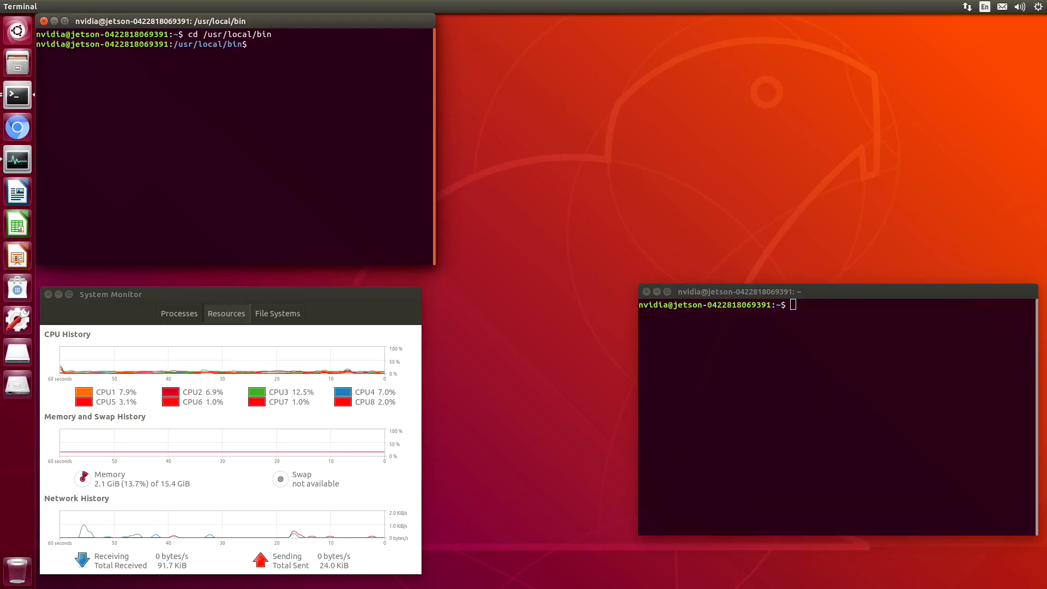
type("ls")
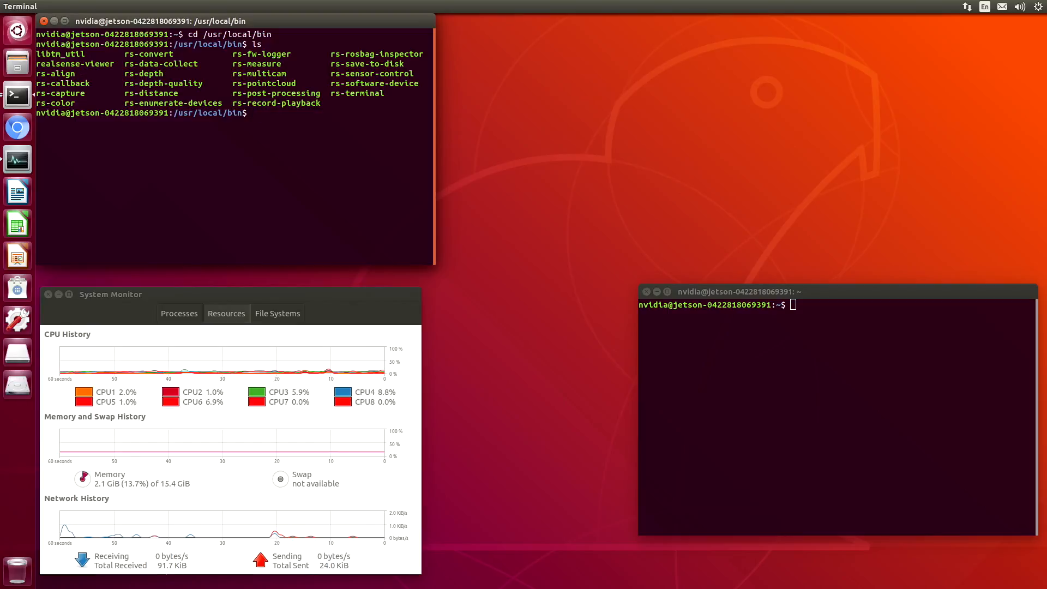
type("./realsense-v")
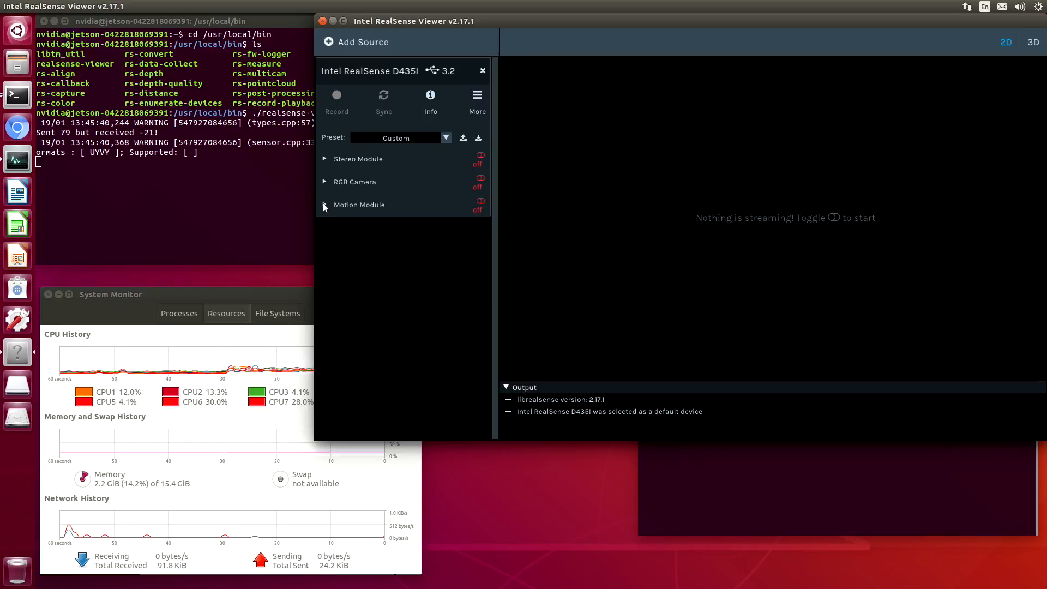
Switch on the Motion Module, Stereo Module and RGB Camera so gyro, depth and color all stream
left_click(324, 204)
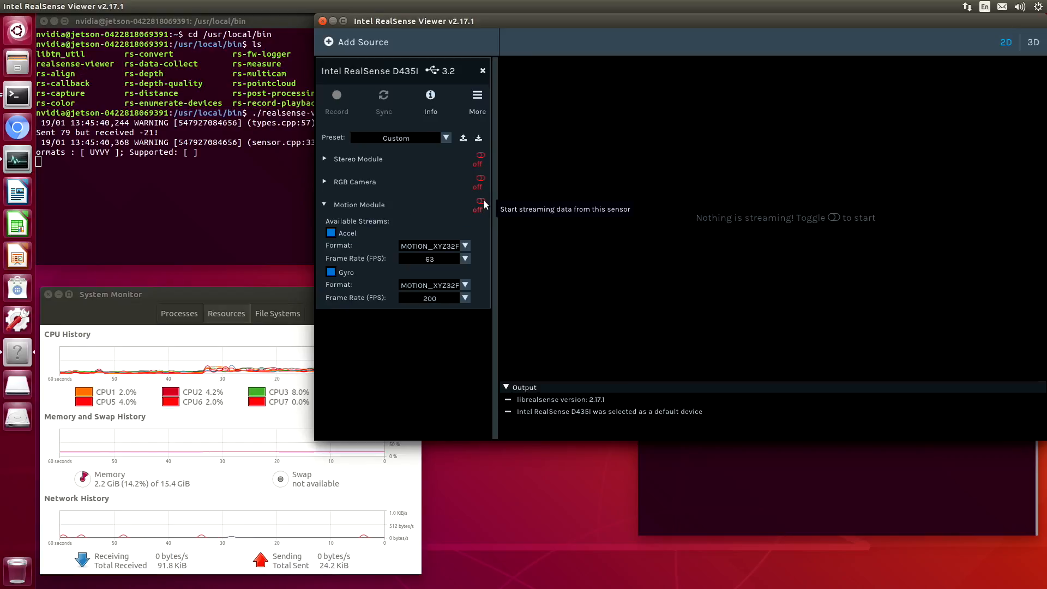
left_click(477, 204)
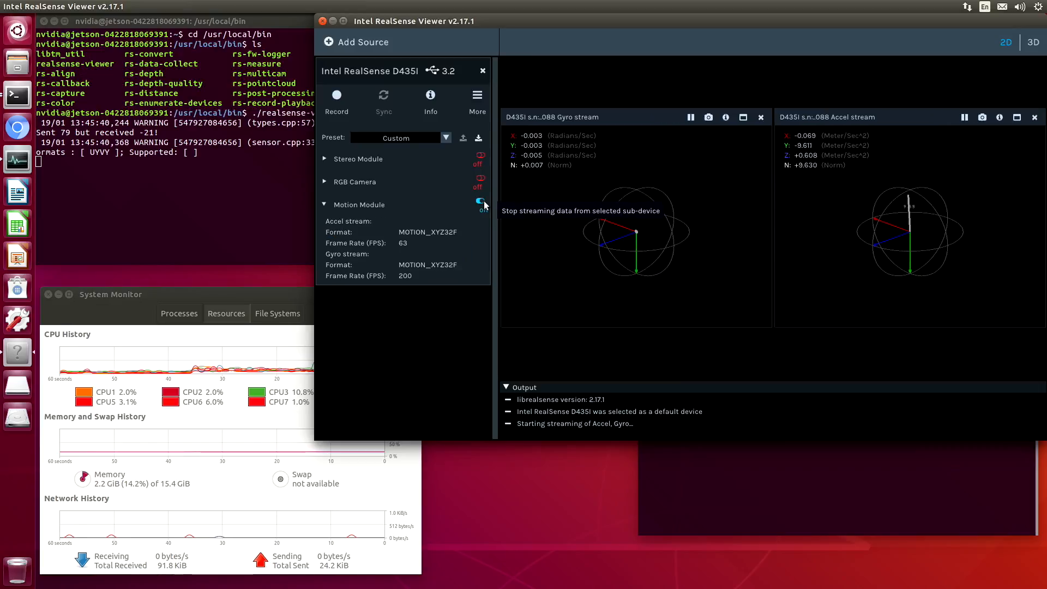
left_click(478, 201)
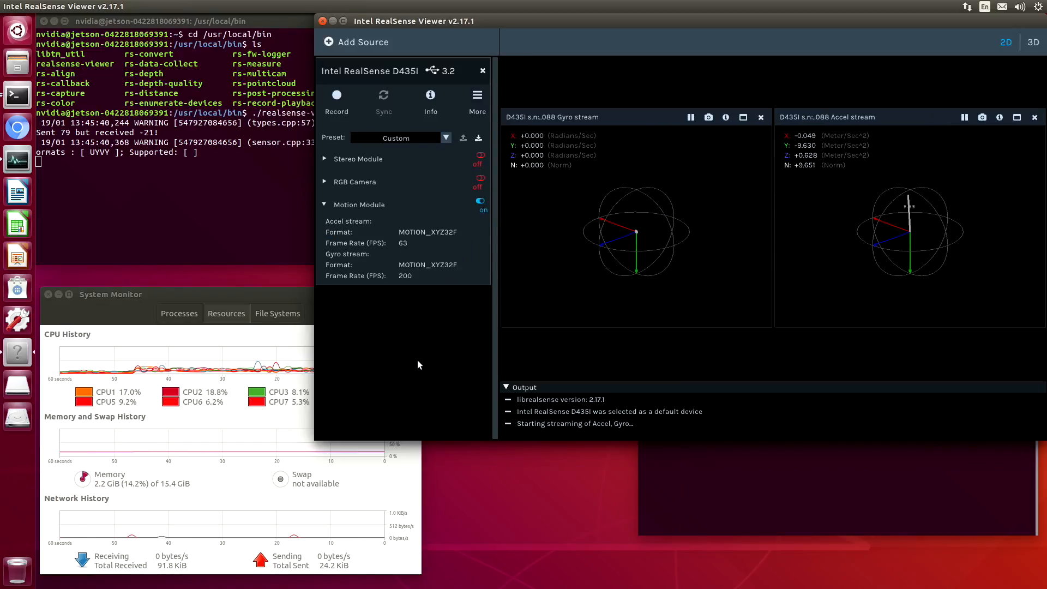
mouse_move(478, 157)
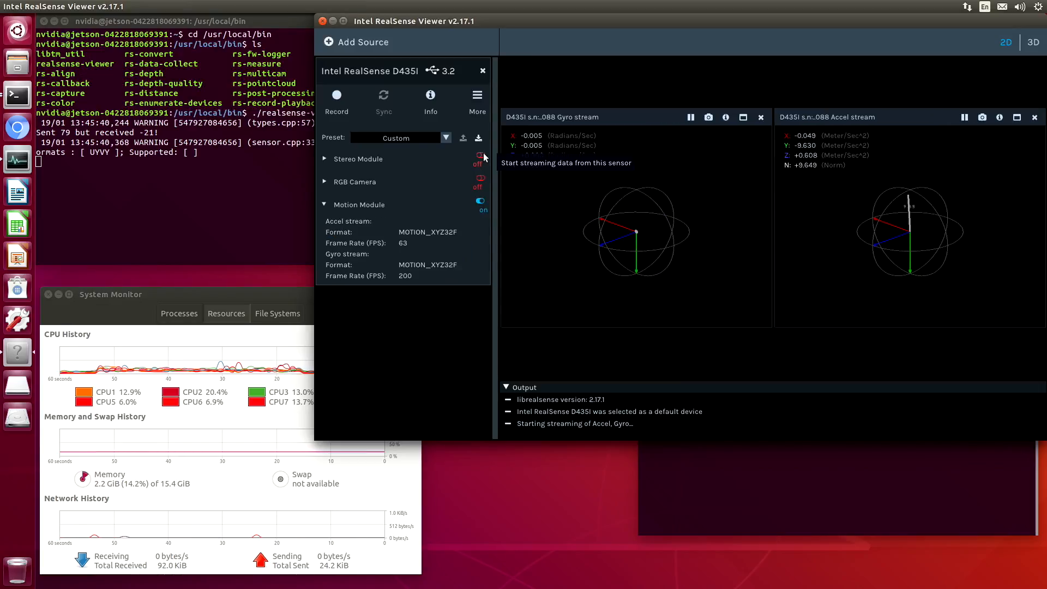
left_click(478, 159)
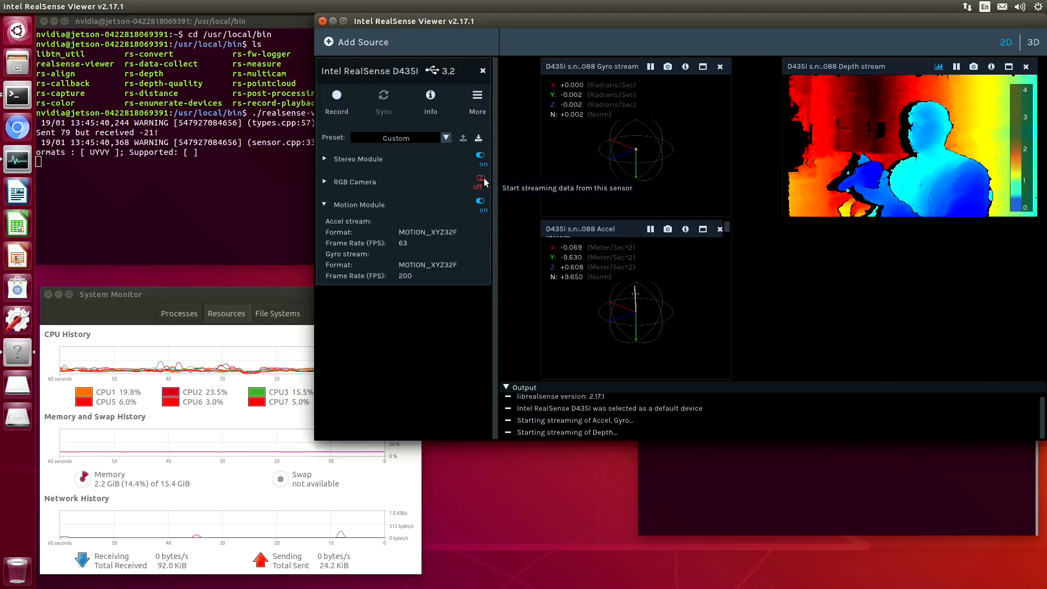
left_click(479, 182)
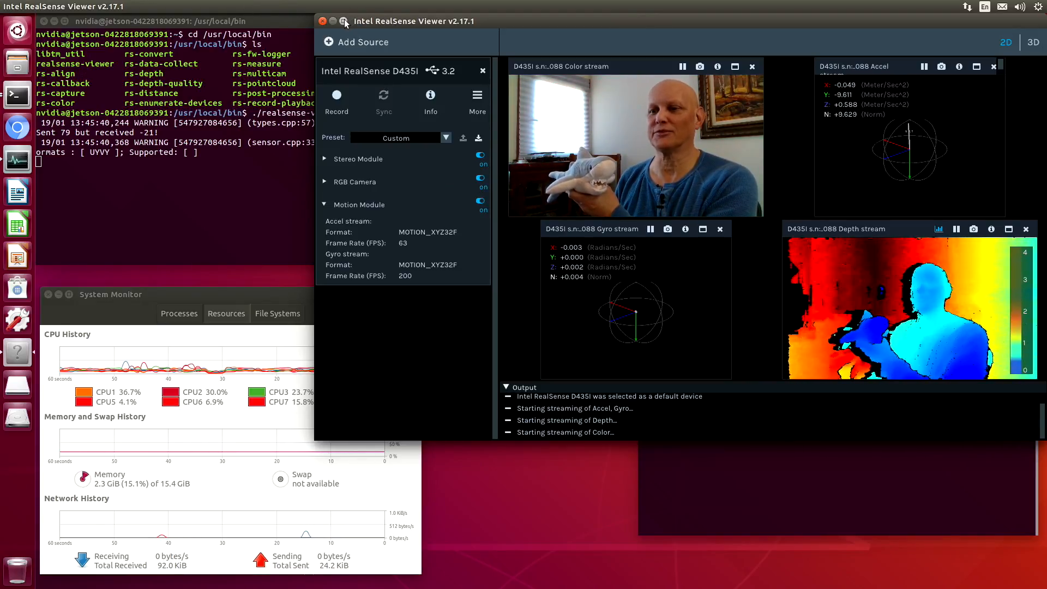
Maximize the viewer and switch to the 3D point-cloud view of the depth stream
left_click(346, 21)
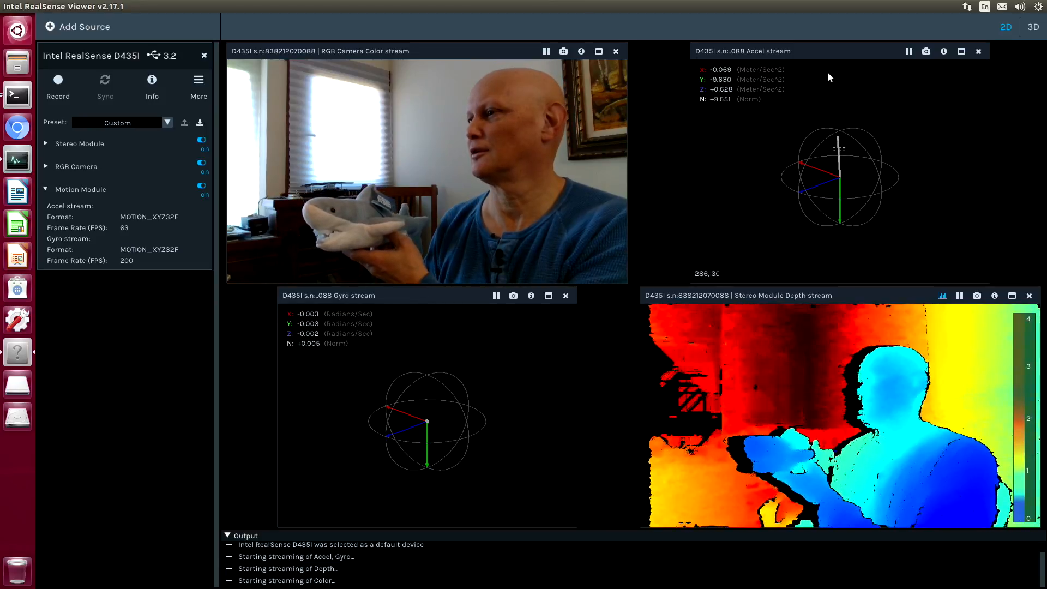
left_click(1031, 27)
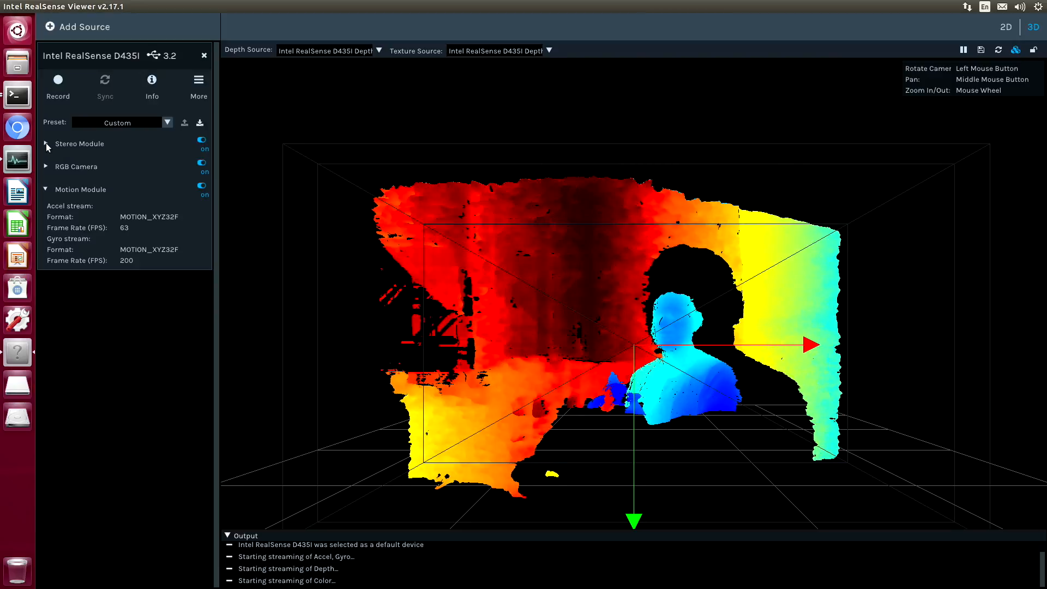
Enable Stereo Module Post-Processing, set Texture Source to the Color stream, and orbit the point cloud
left_click(46, 143)
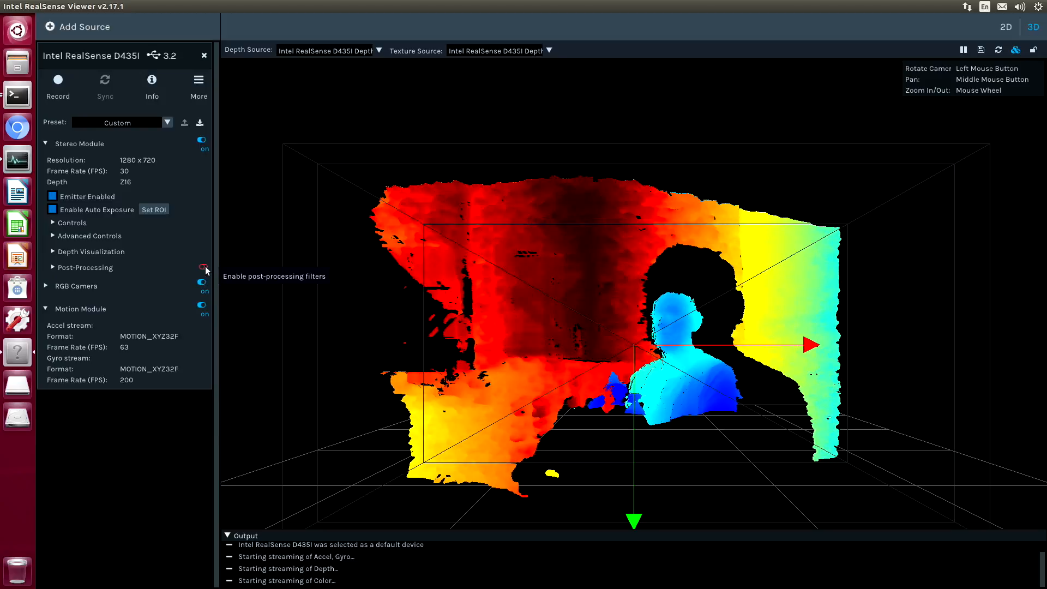
left_click(202, 266)
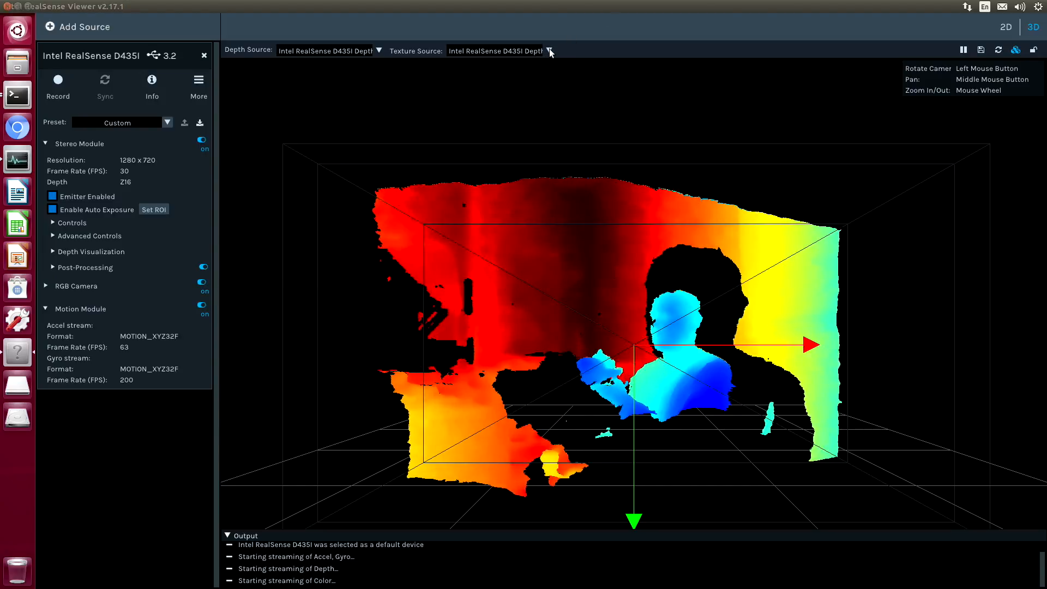
left_click(549, 50)
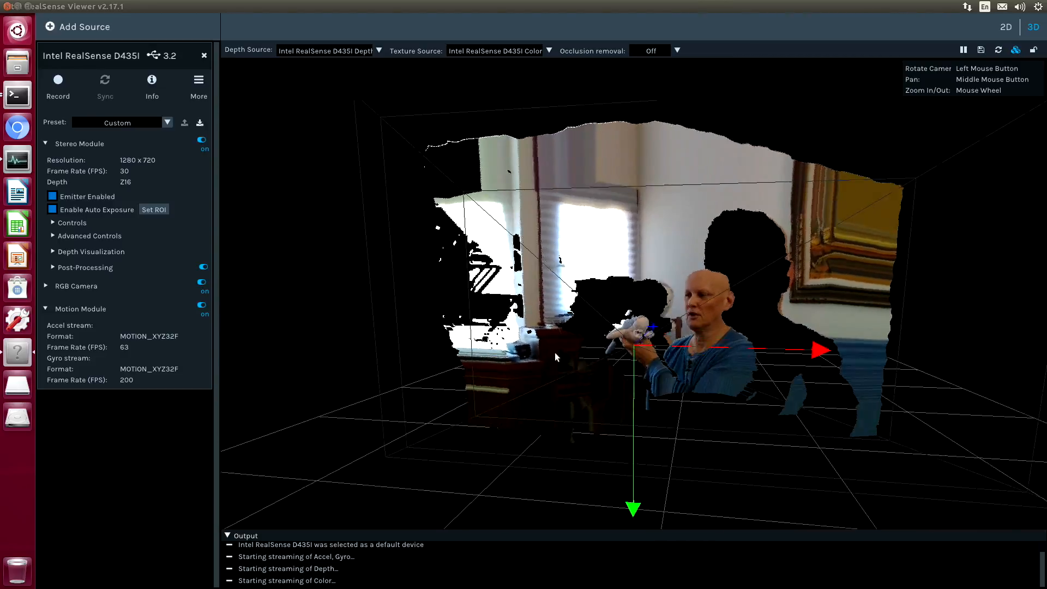
left_click_drag(554, 358, 701, 355)
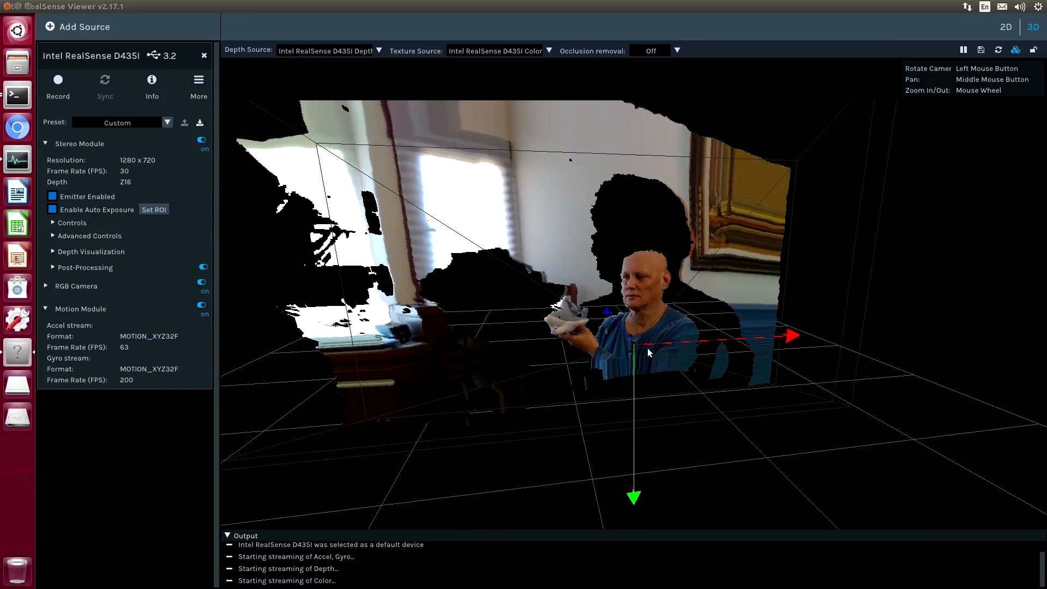
left_click_drag(648, 353, 528, 293)
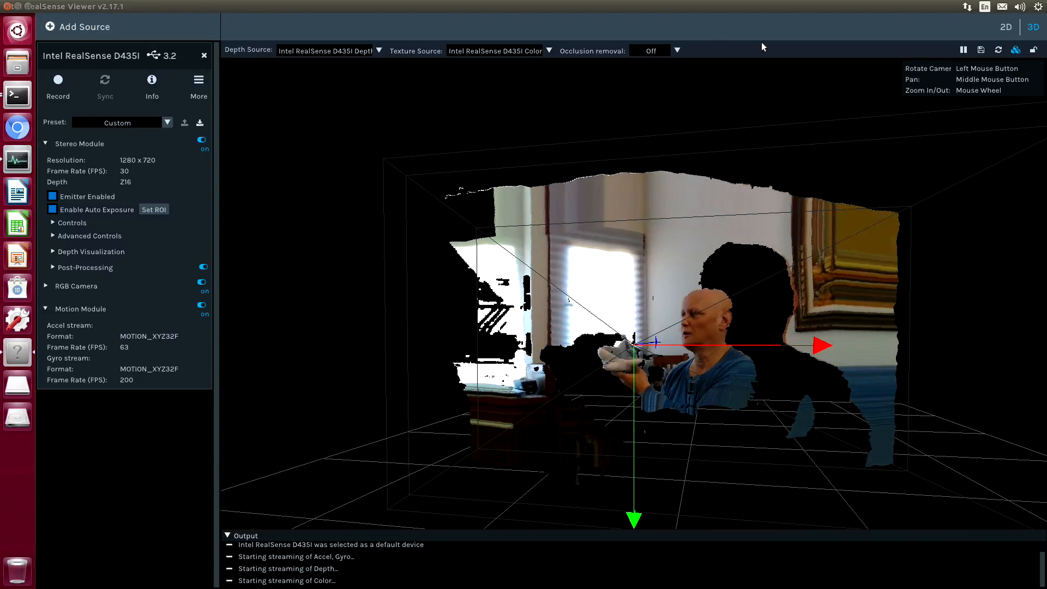
Return the viewer to its restored 2D stream layout
left_click(1004, 27)
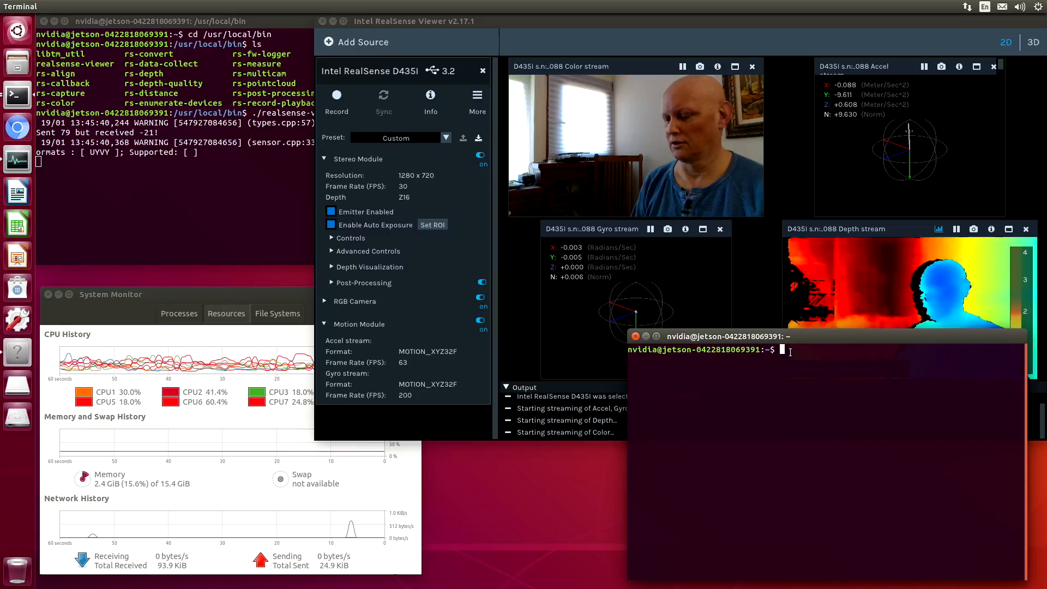
type("dmesg --follow")
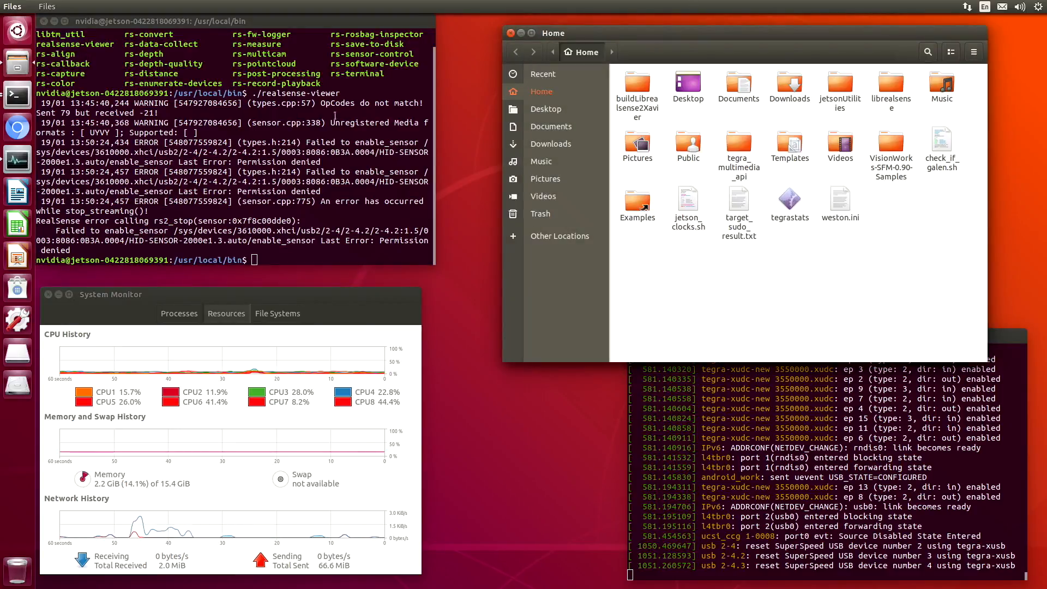
Browse into buildLibrealsense2Xavier/image and cd into buildLibrealsense2Xavier in Terminal
double_click(636, 82)
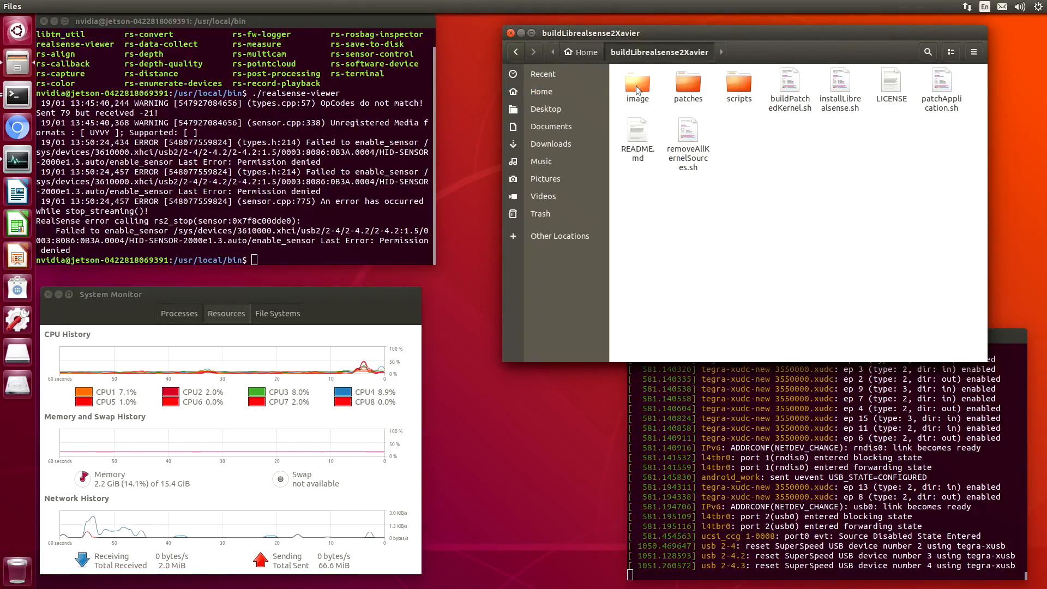
double_click(636, 87)
type("cd ~/")
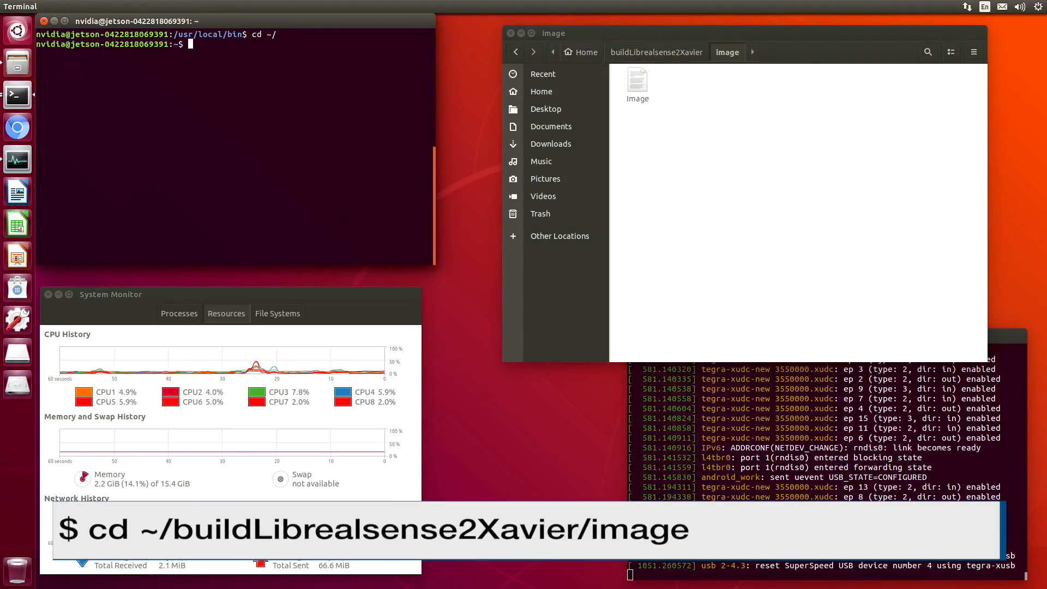
type("cd buildLibrealsense2Xavier/")
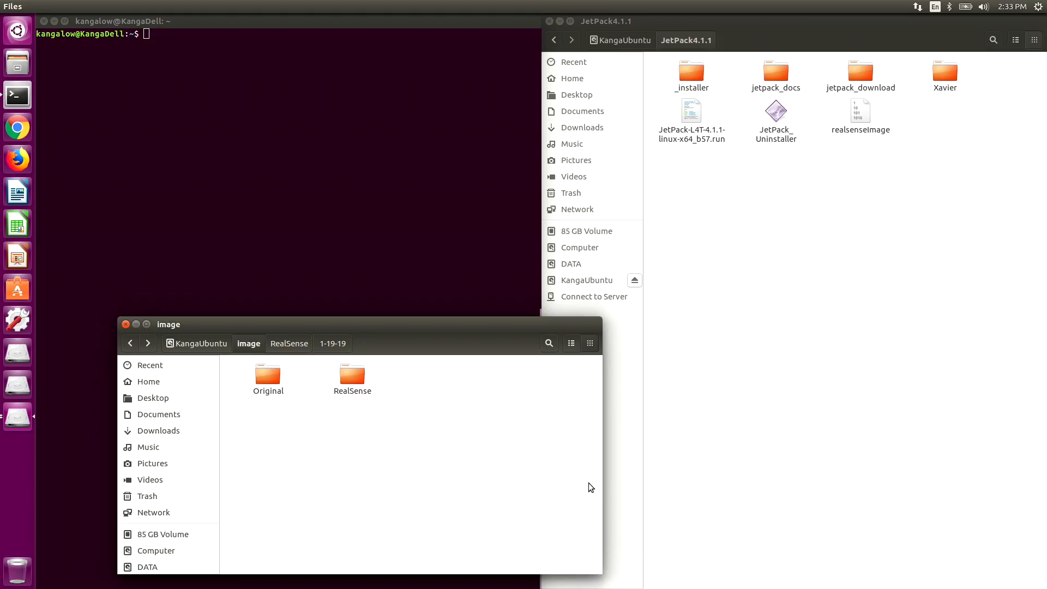
mouse_move(926, 108)
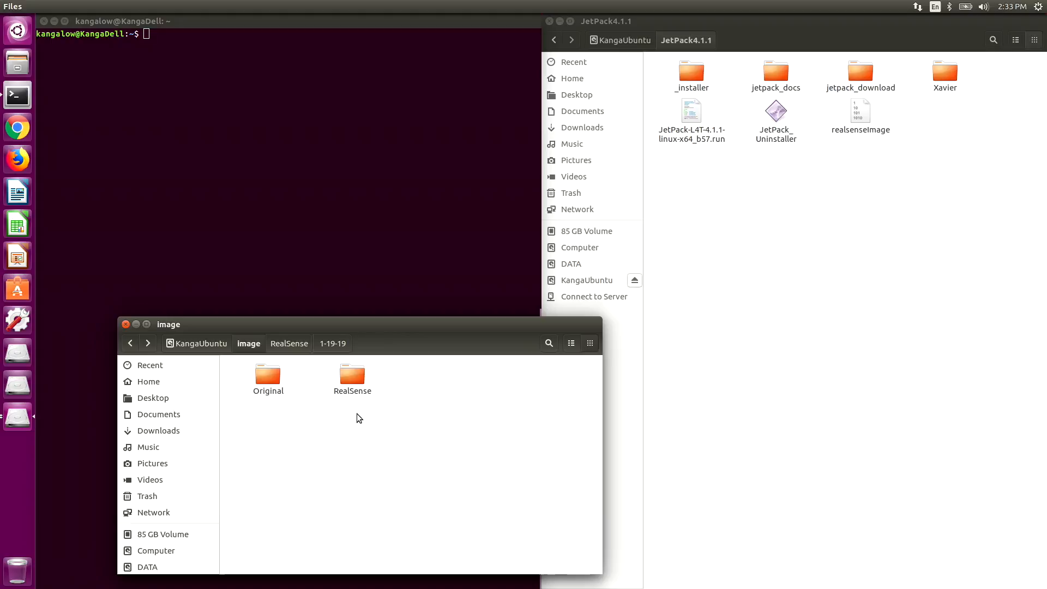
mouse_move(433, 390)
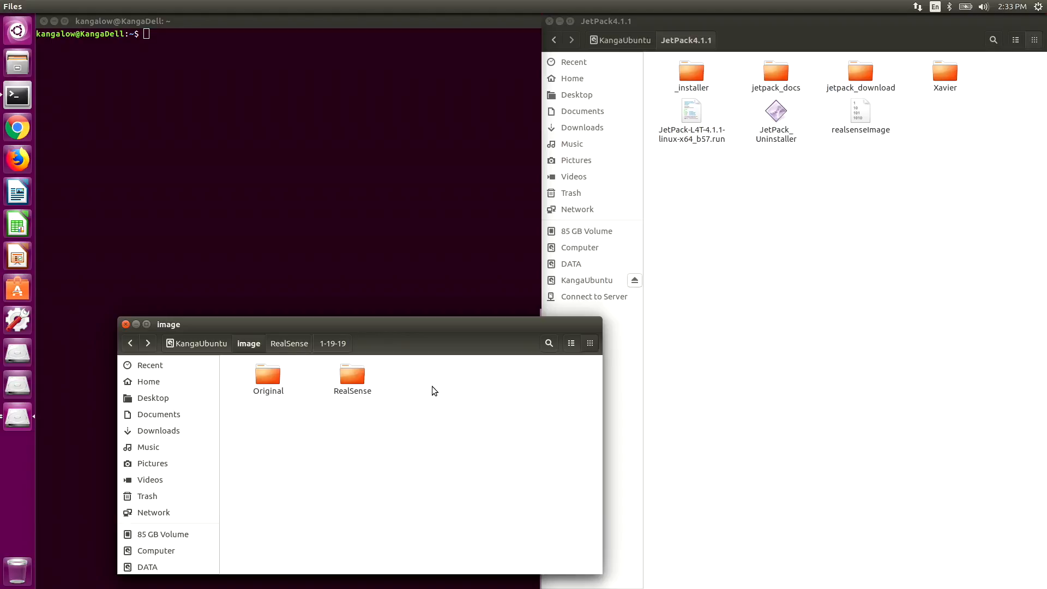
Check realsenseImage in RealSense/1-19-19, return to image and select the Original folder
double_click(352, 374)
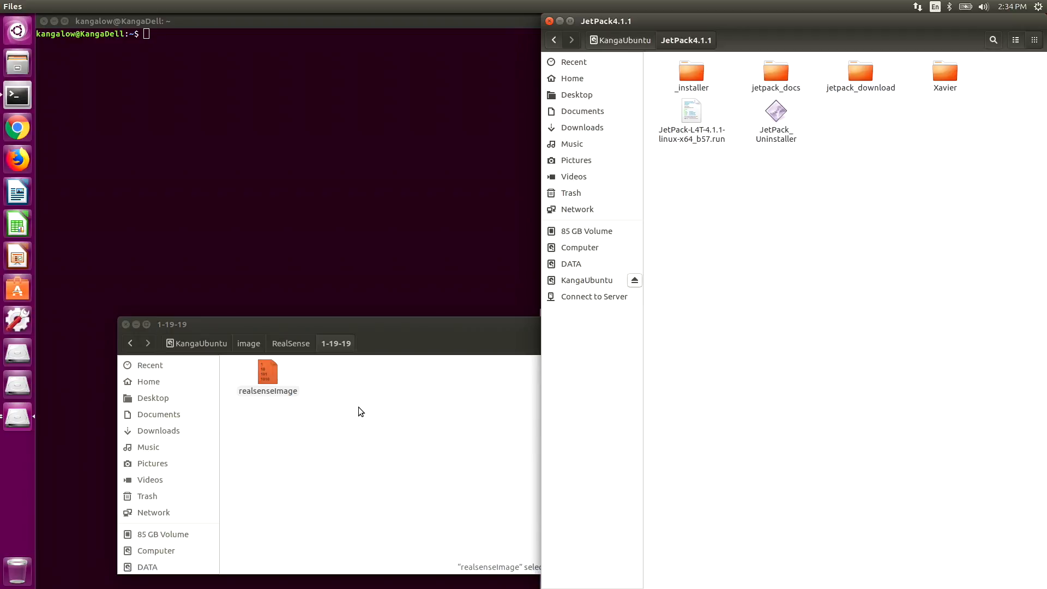
left_click(249, 343)
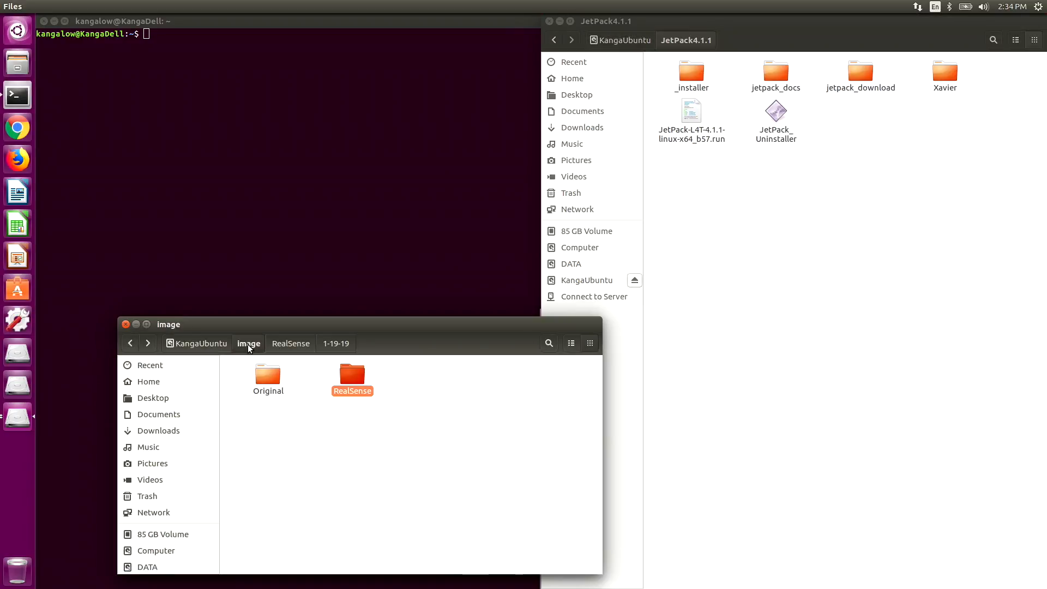
left_click(267, 374)
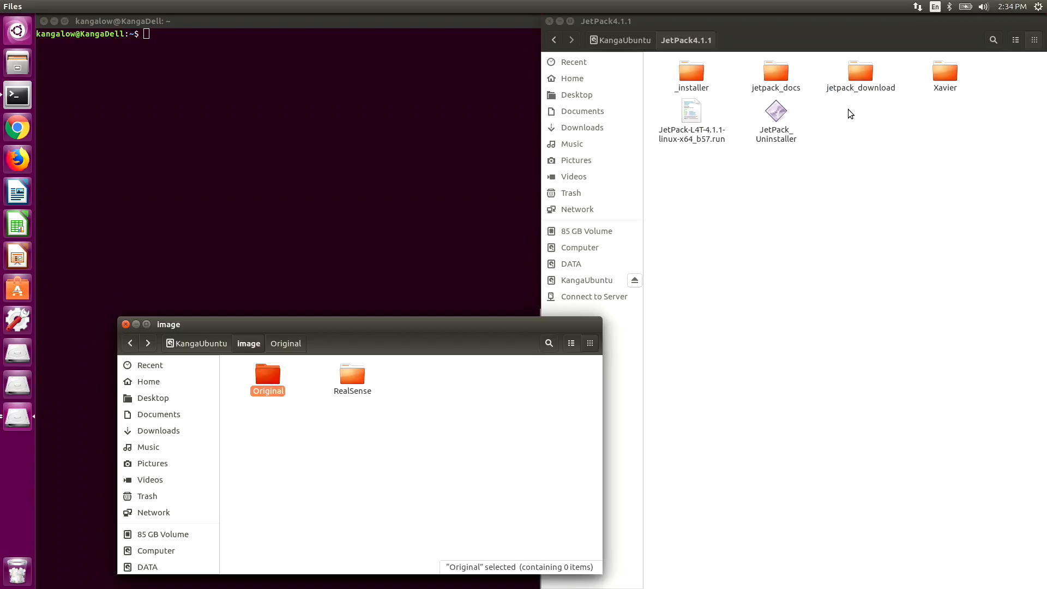
mouse_move(844, 113)
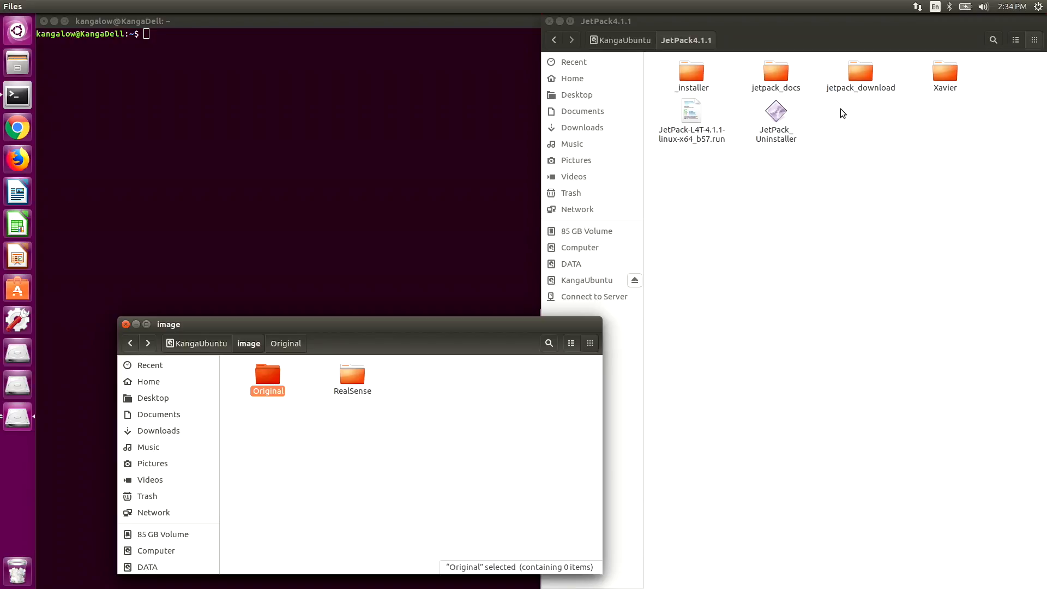
mouse_move(725, 181)
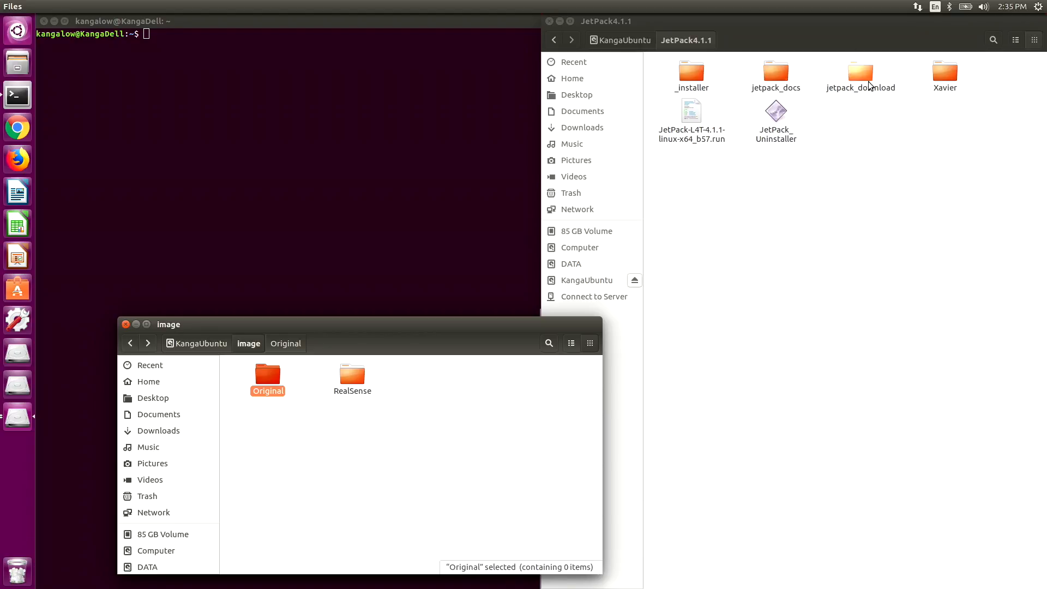
Browse into JetPack4.1.1/Xavier toward the Linux_for_Tegra kernel folder
double_click(944, 73)
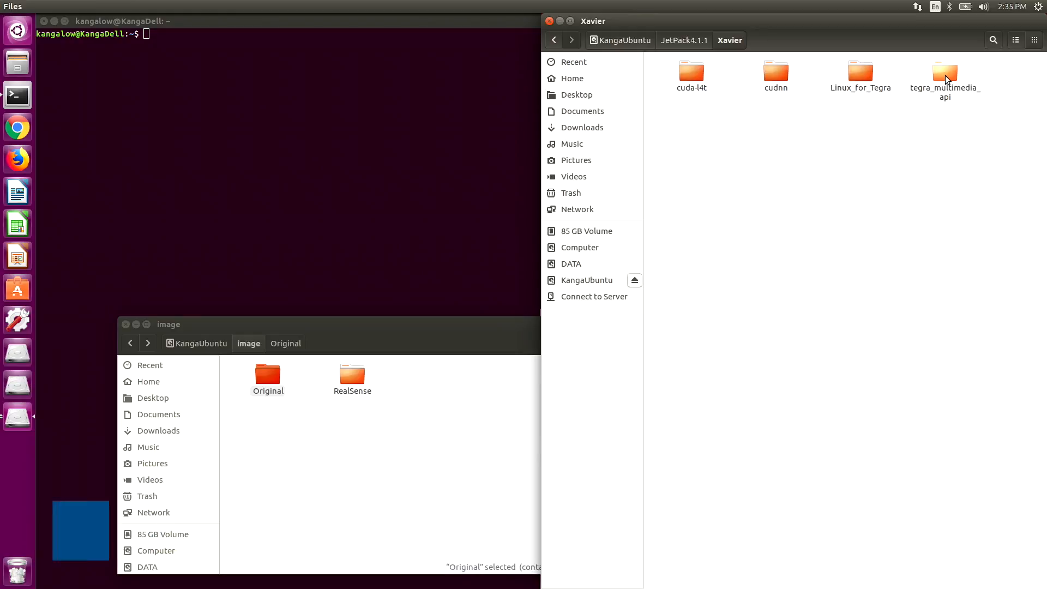
double_click(861, 70)
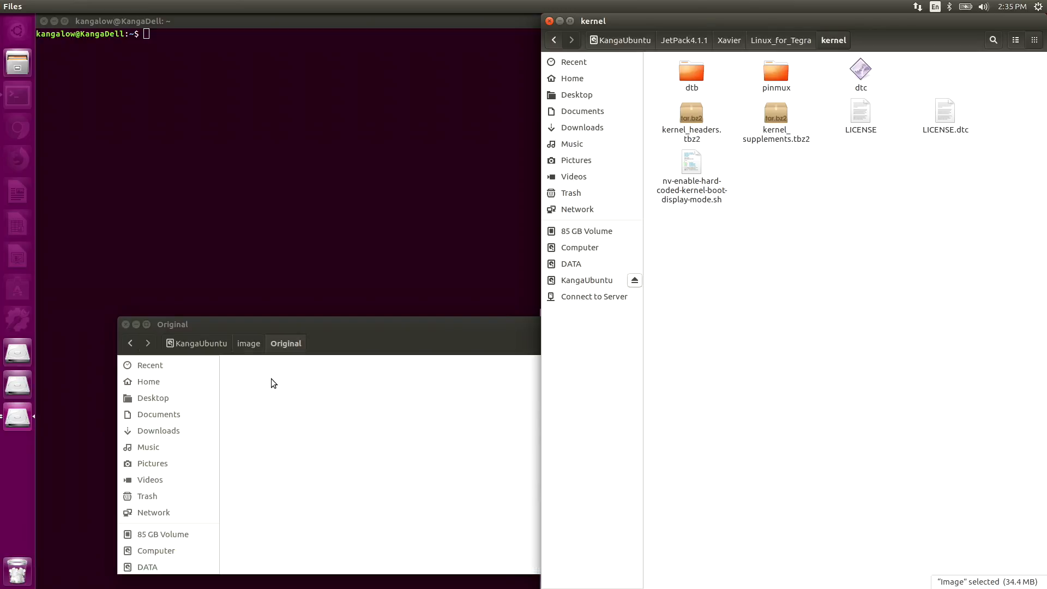
Drag realsenseImage from RealSense/1-19-19 into the Linux_for_Tegra kernel folder as Image
left_click(247, 343)
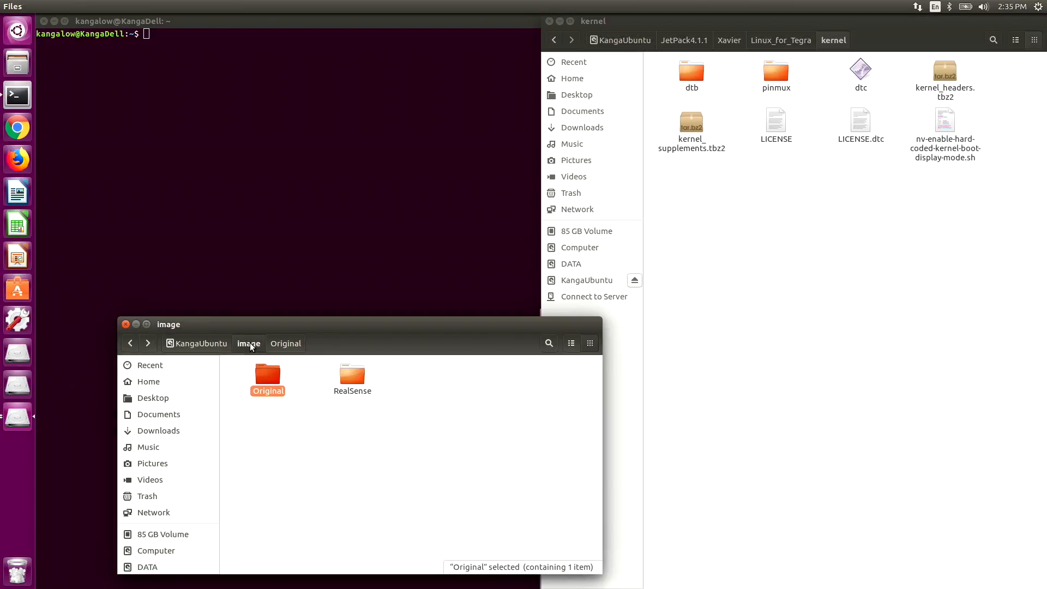
mouse_move(351, 374)
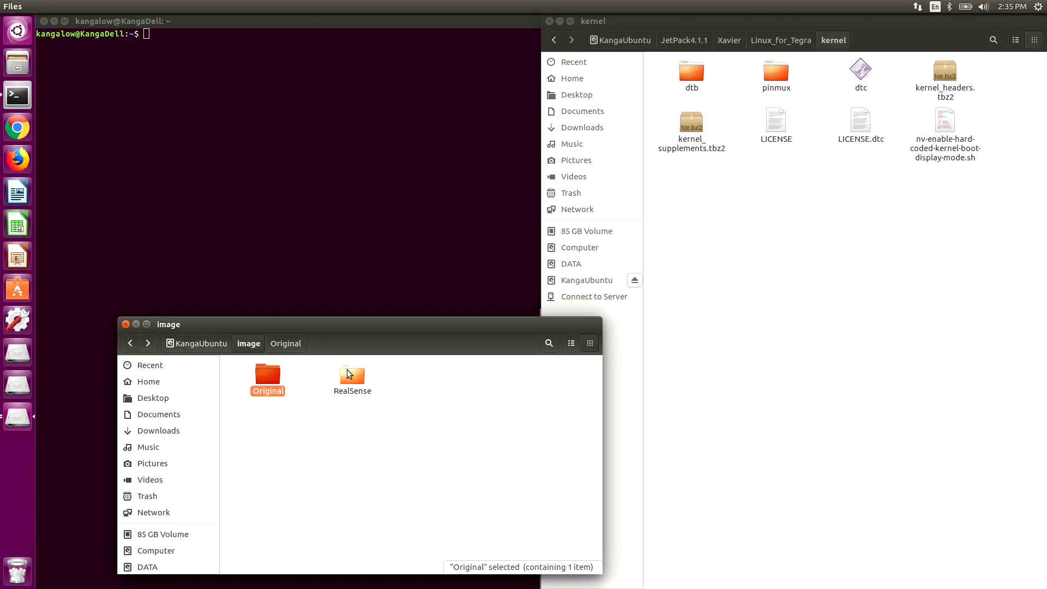
double_click(353, 375)
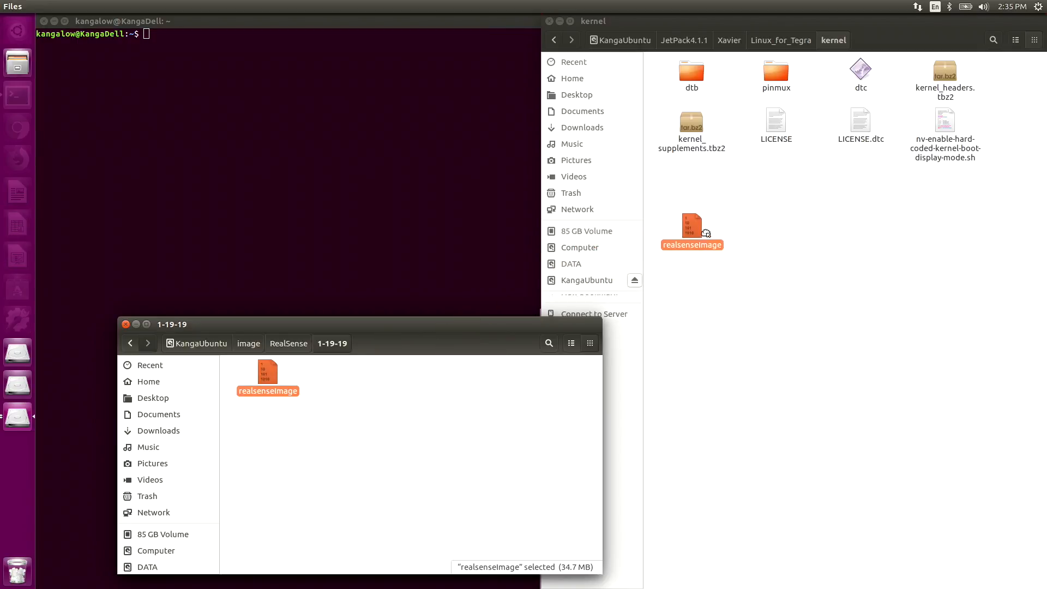
left_click_drag(691, 230, 779, 207)
type("Image")
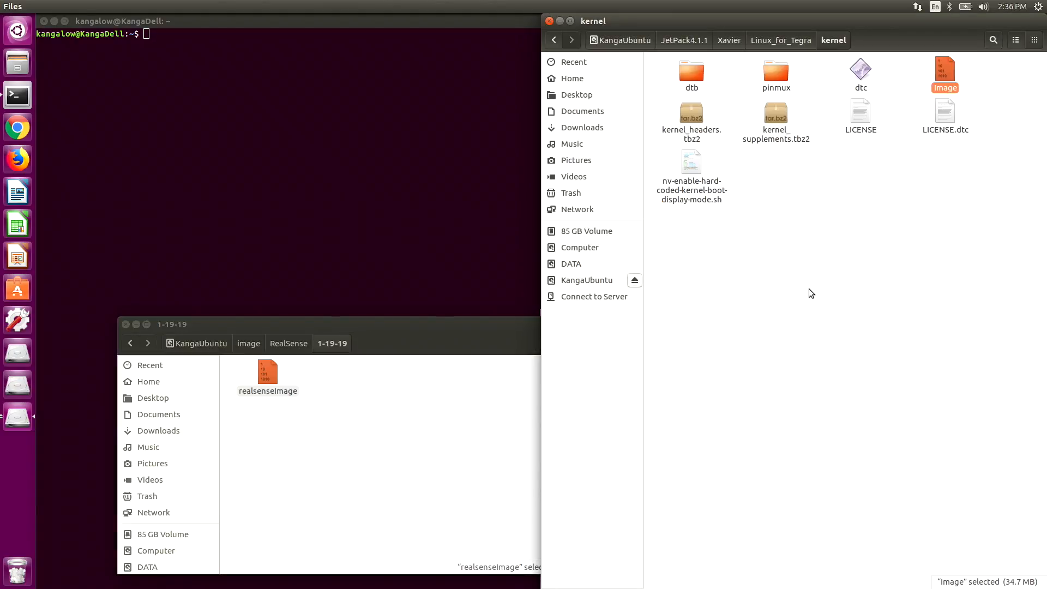
mouse_move(787, 294)
type("lsusb")
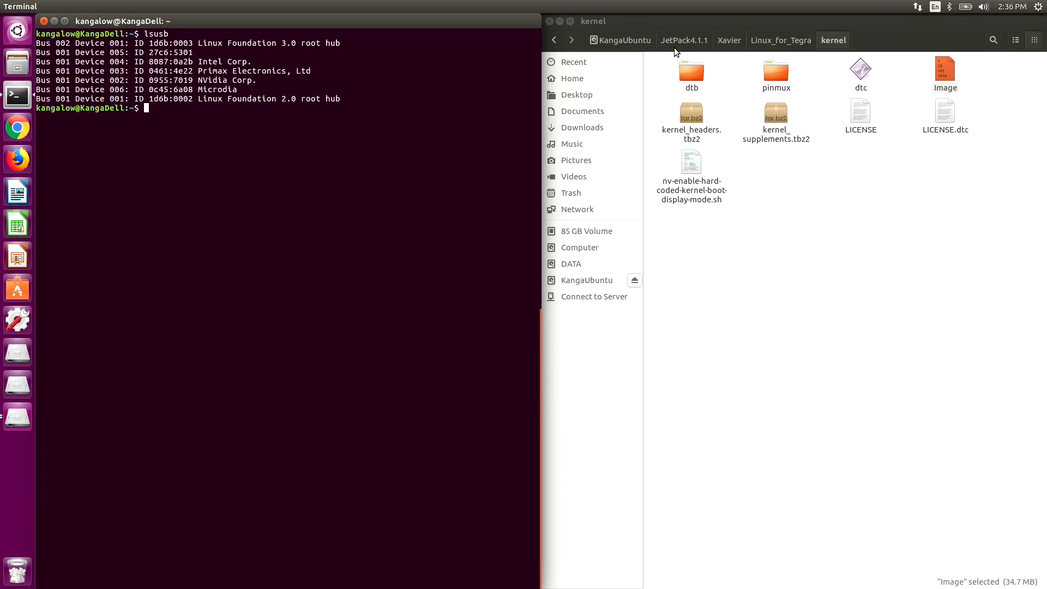
From Linux_for_Tegra run sudo ./flash.sh -k kernel jetson-xavier mmcblk0p1 and enter the password
left_click(781, 41)
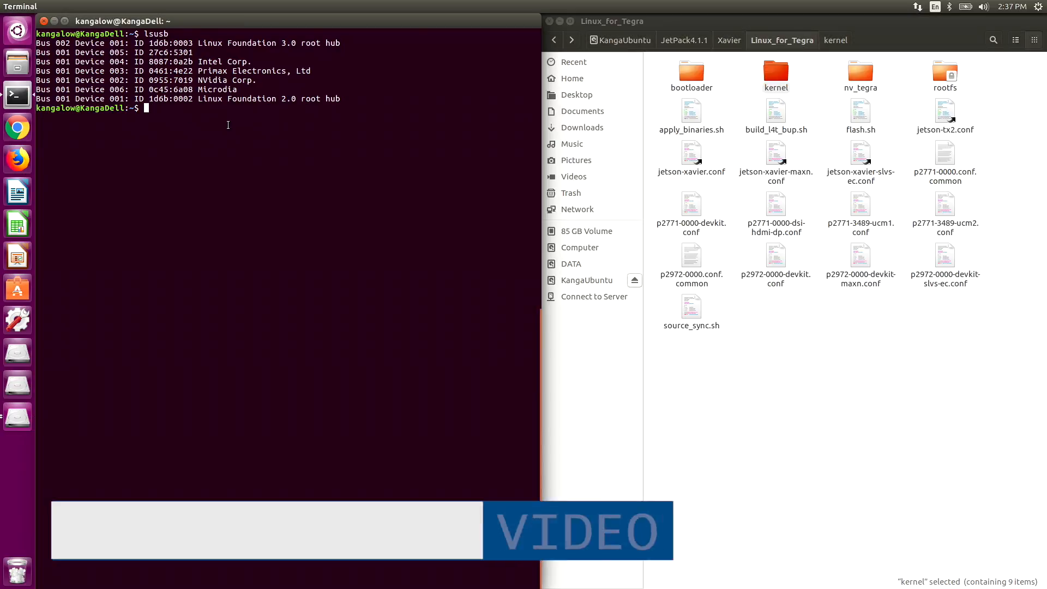
type("cd /media/kangalow/KangaUbuntu/JetPack4.1.1/Xavier/Linux_for_Tegra/")
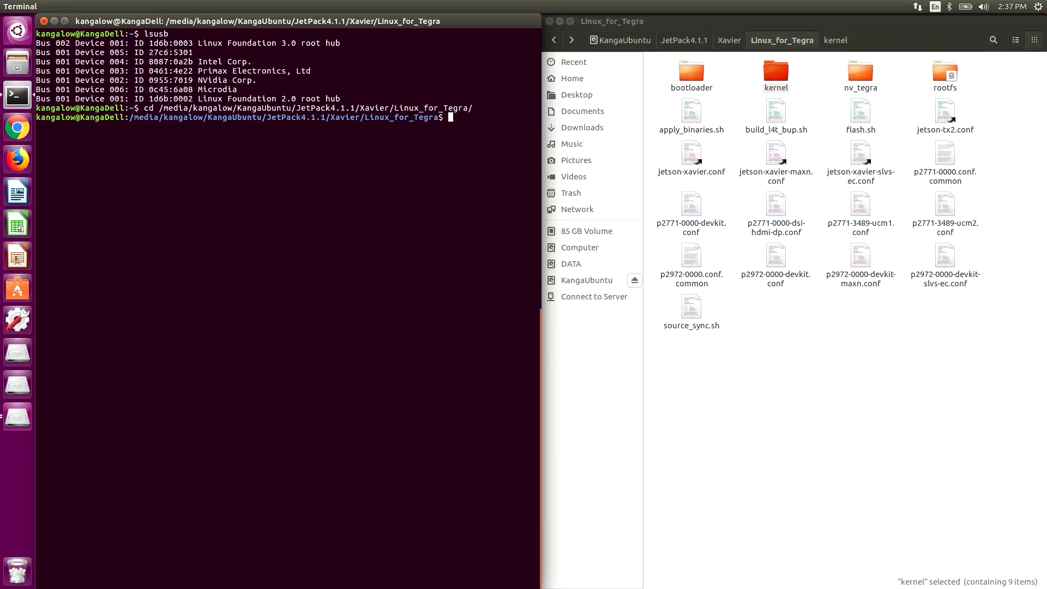
mouse_move(347, 130)
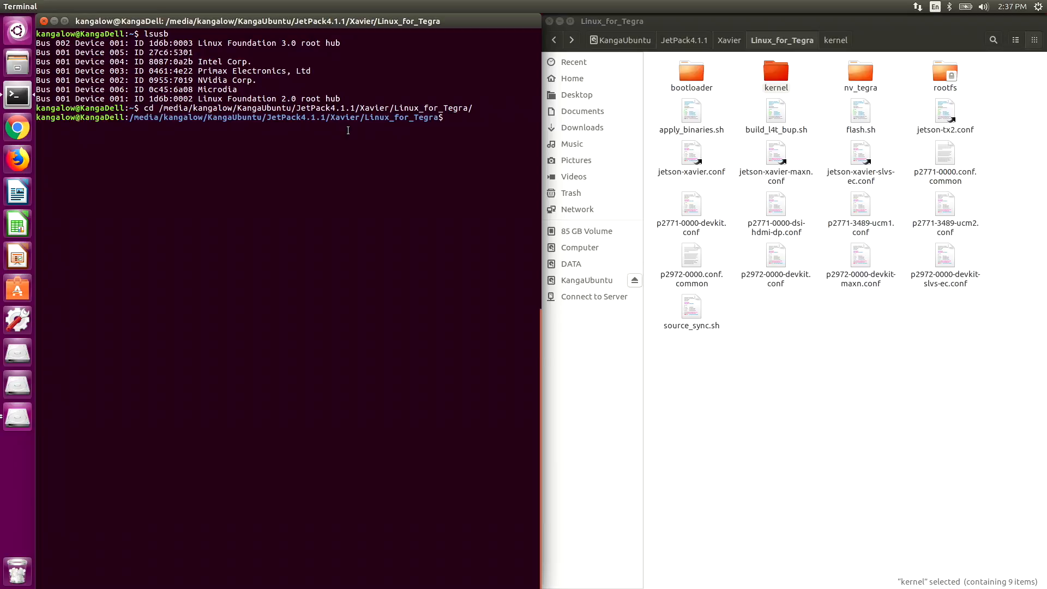
right_click(448, 120)
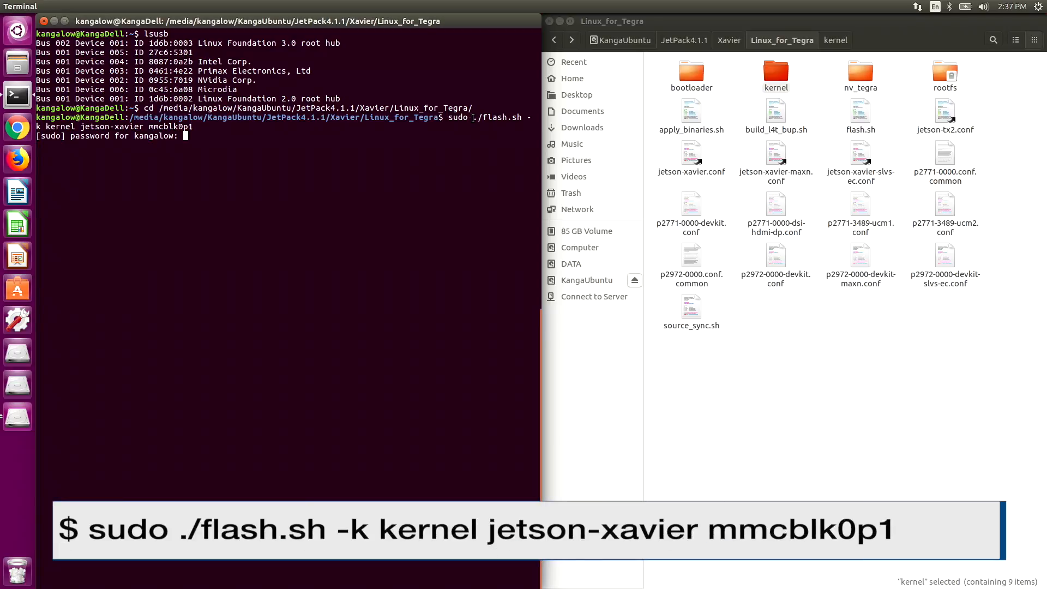
double_click(494, 118)
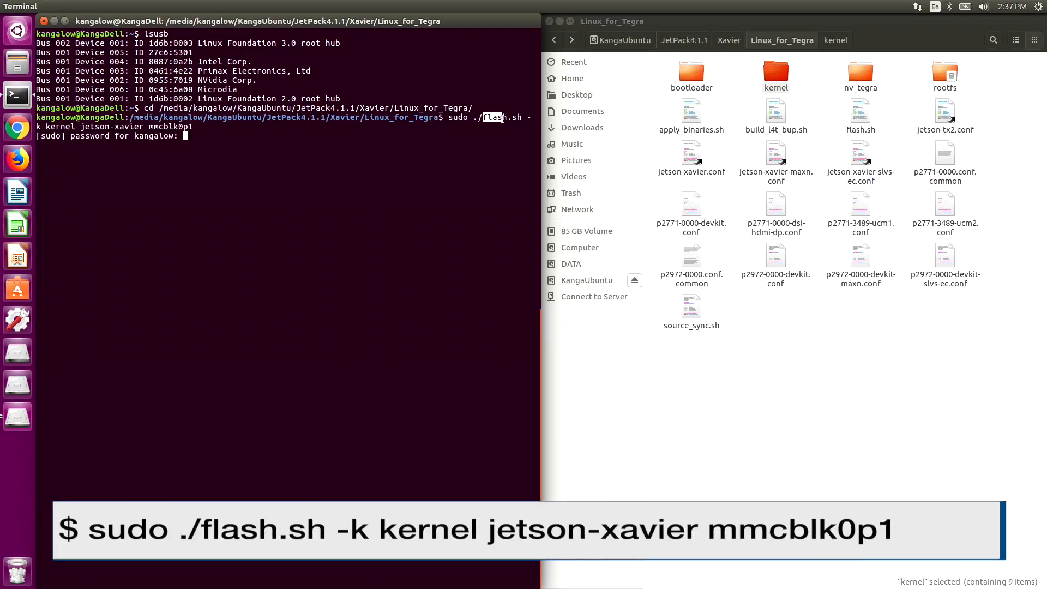
key("Return")
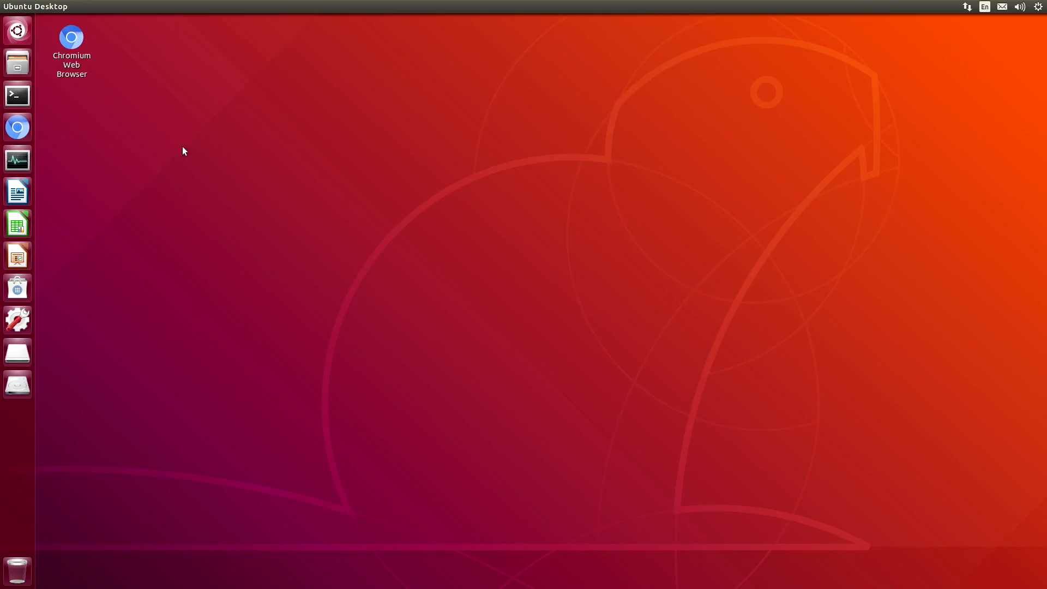
mouse_move(17, 93)
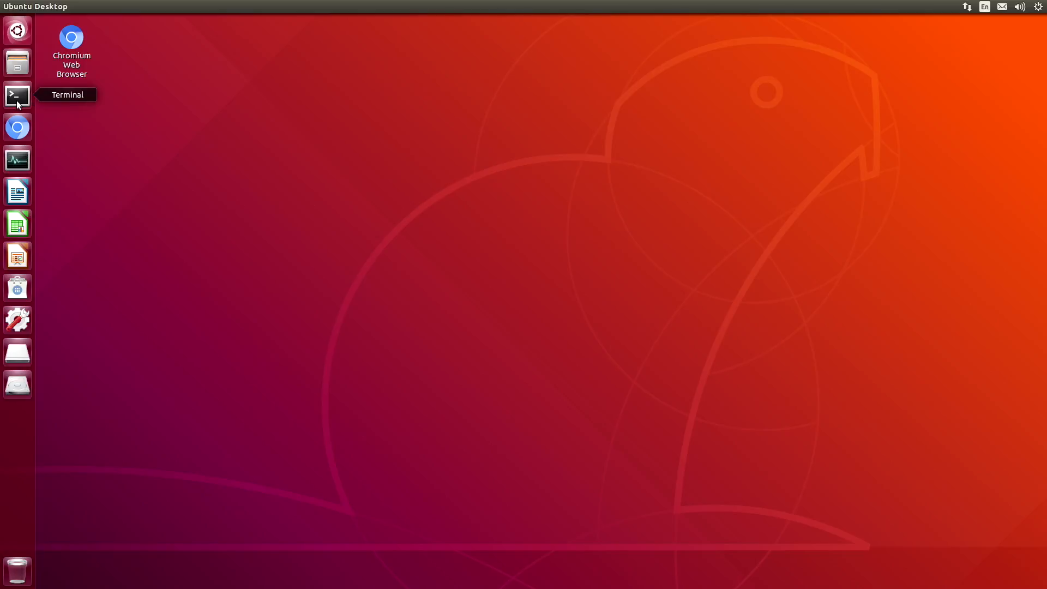
On the Jetson run dmesg --follow, cd to /usr/local/bin and list the RealSense tools
left_click(17, 94)
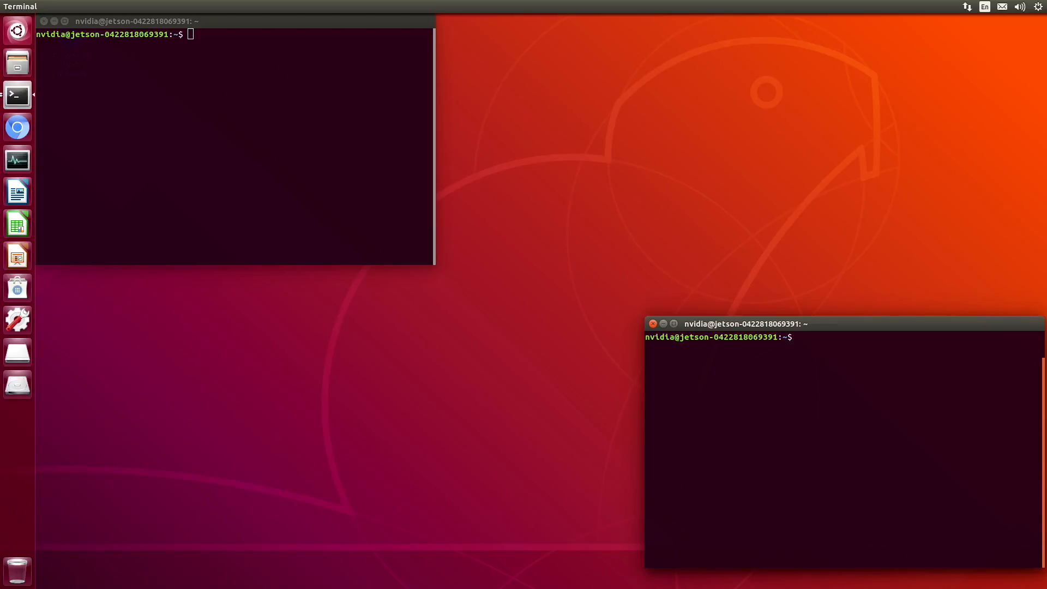
type("dmesg --f")
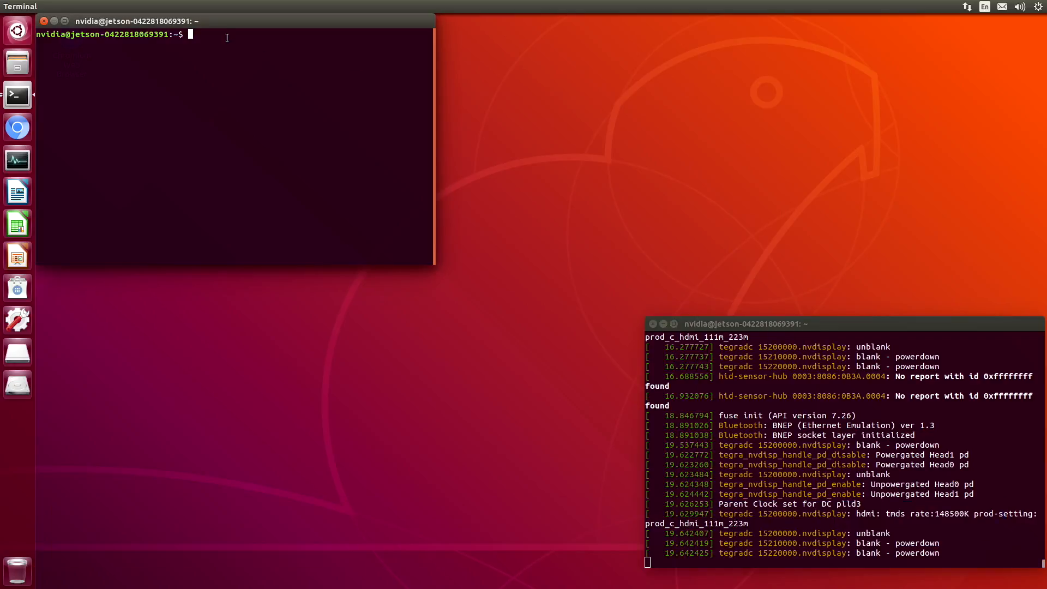
type("cd /usr/local/bin")
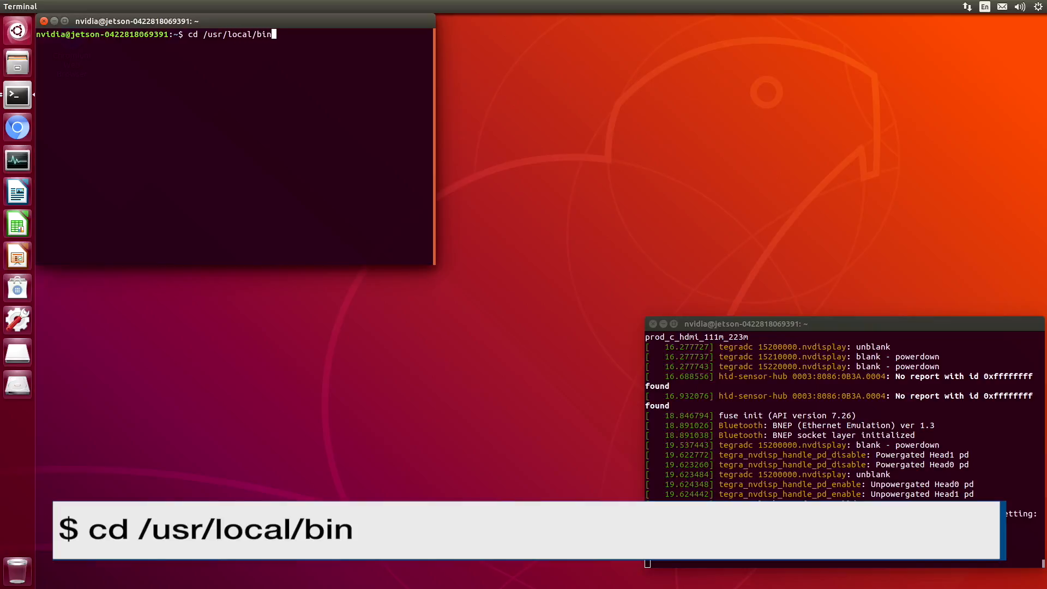
type("ls")
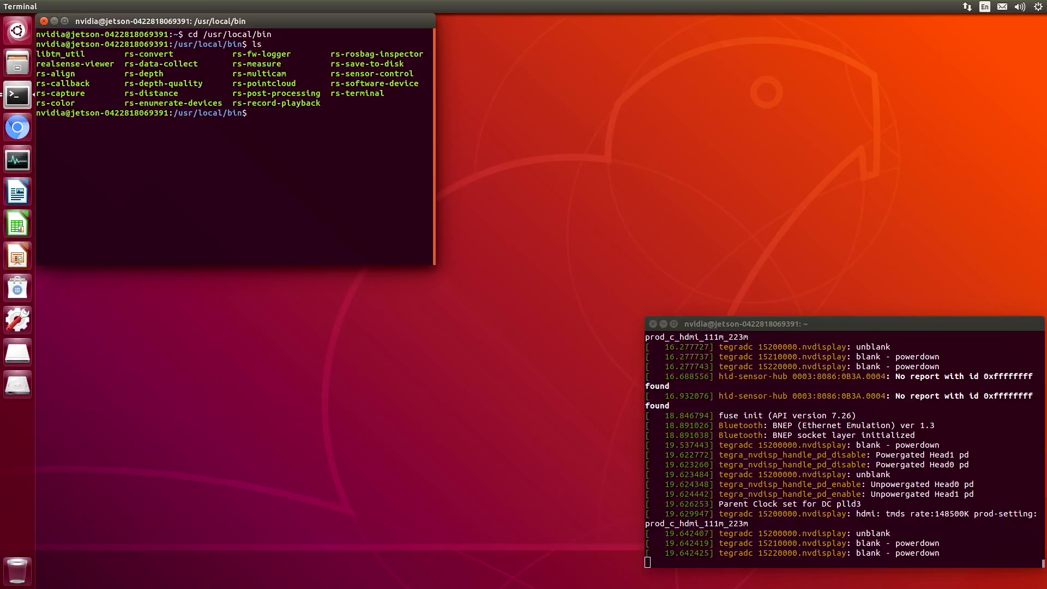
Launch ./realsense-viewer, which detects the D435i
type("./re")
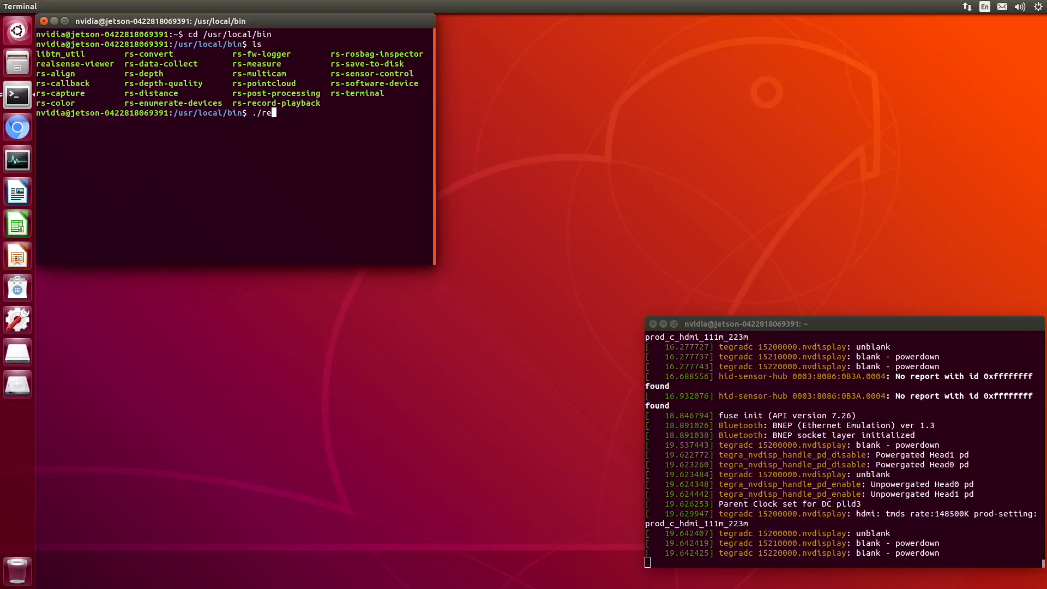
type("alsense-viewer")
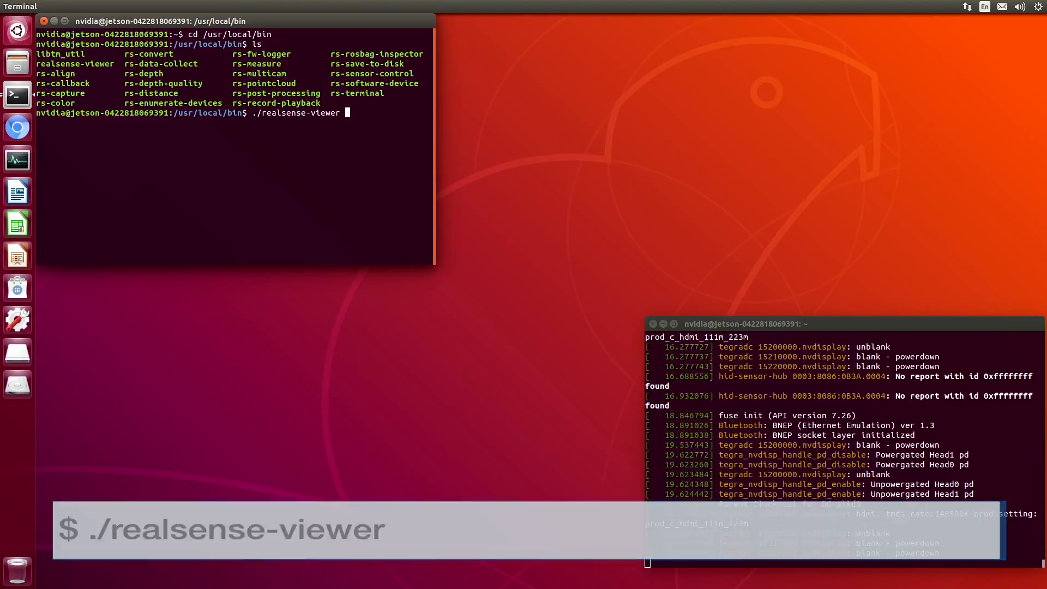
key("Return")
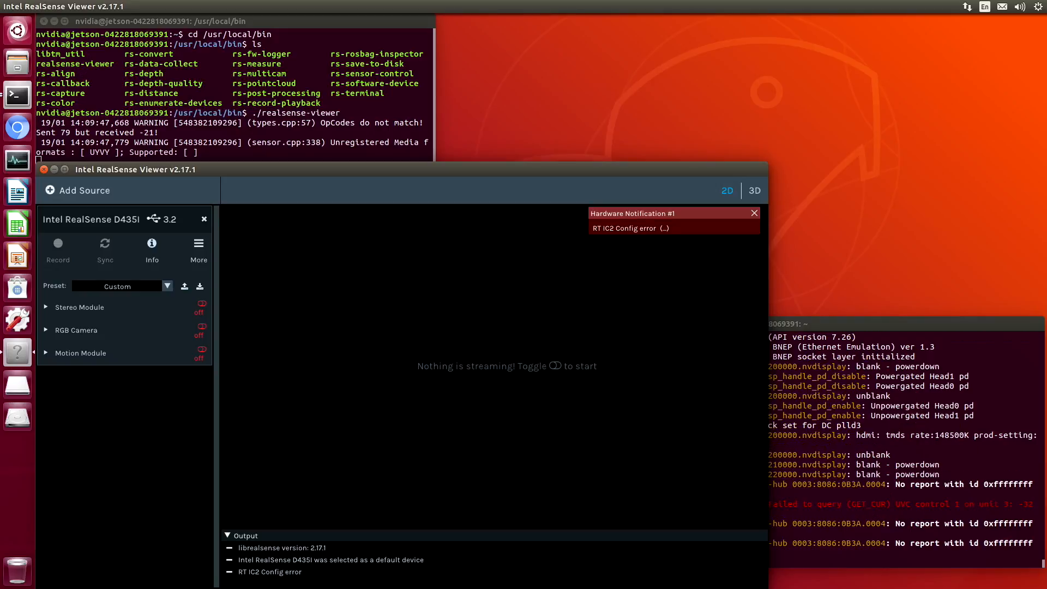
mouse_move(409, 266)
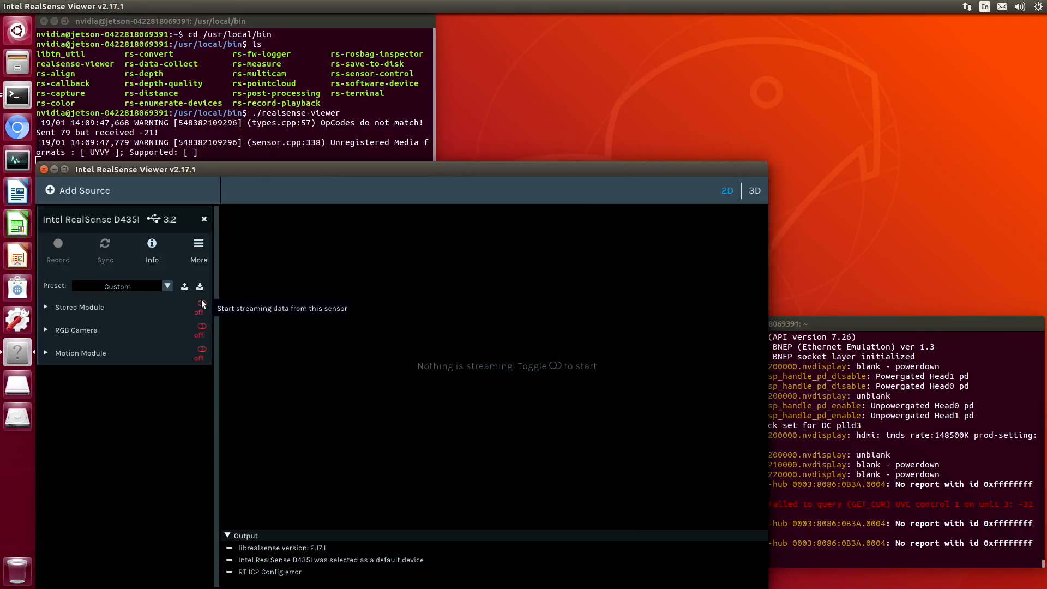
Turn on Stereo Module depth, RGB Camera color and Motion Module accel/gyro streams
left_click(200, 308)
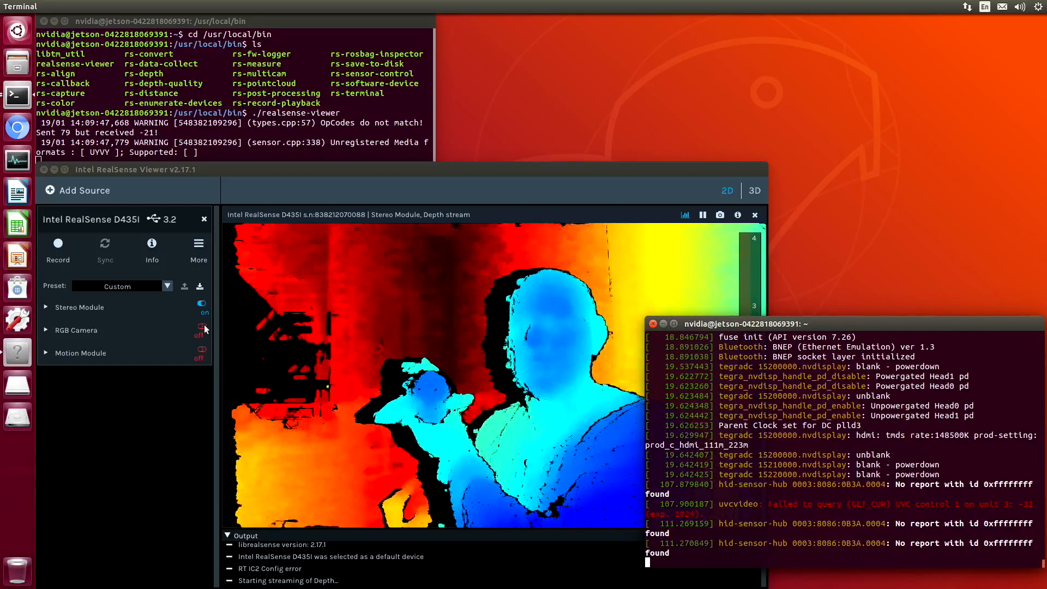
left_click(201, 327)
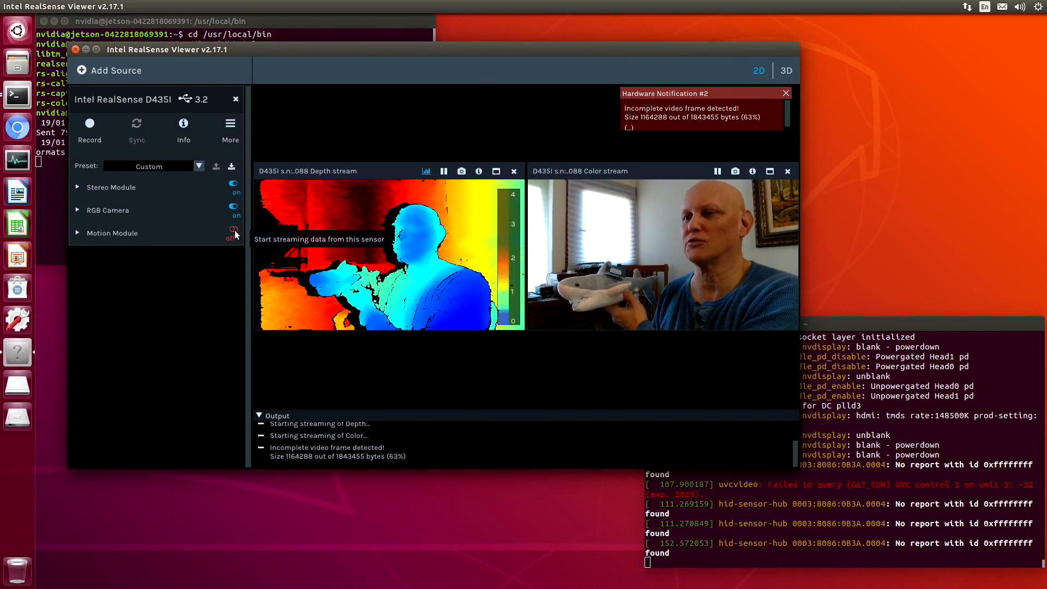
left_click(233, 230)
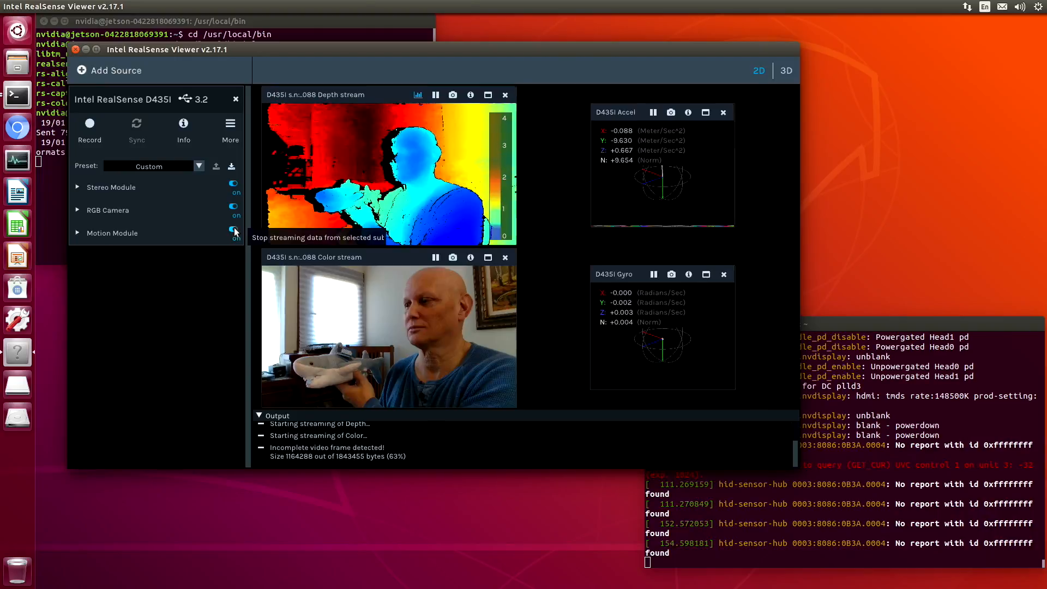